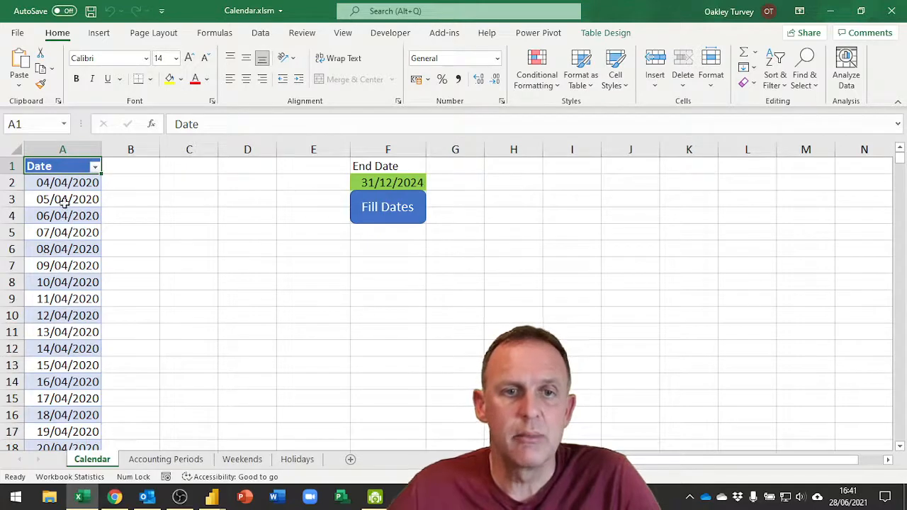
Move through the Accounting Periods sheet to the Weekends sheet marking Friday and Saturday as non-weekdays
{"action": "left_click", "coordinate": [166, 459]}
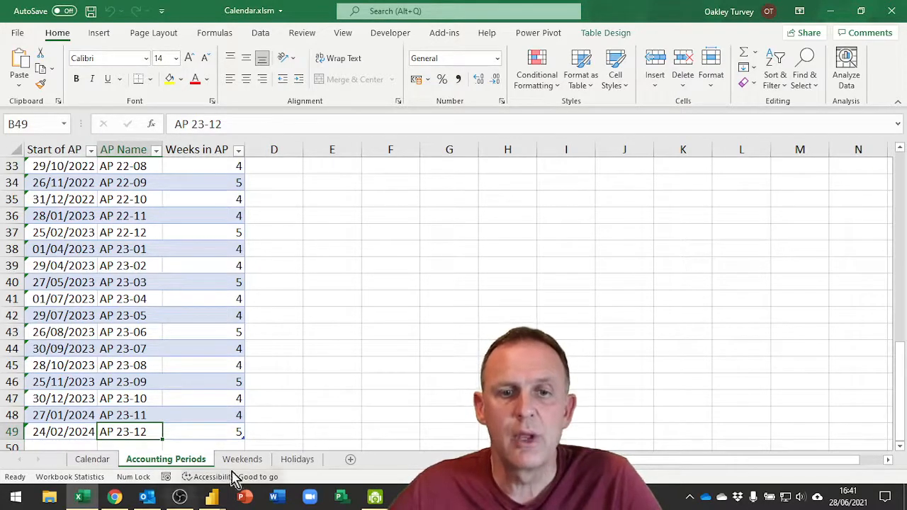
{"action": "left_click", "coordinate": [241, 459]}
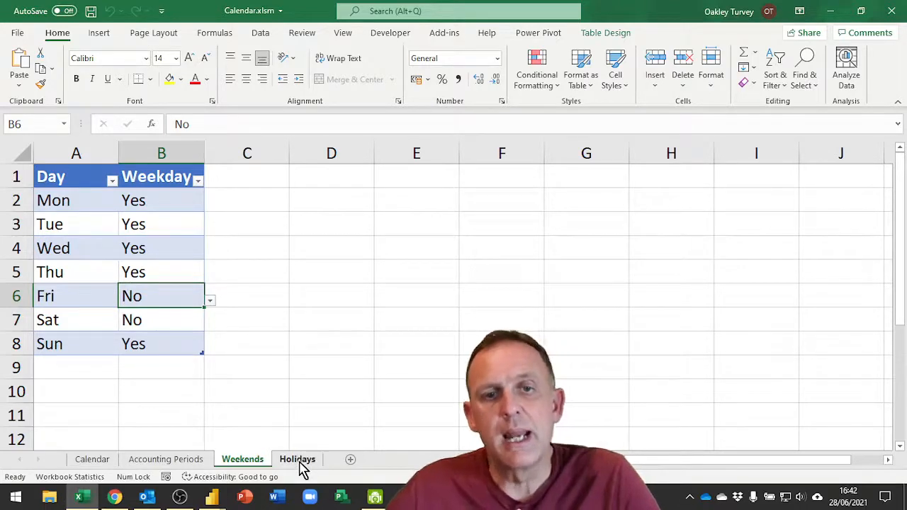
View the Holidays sheet and launch the dHolidays query for editing in Power Query Editor
{"action": "left_click", "coordinate": [298, 459]}
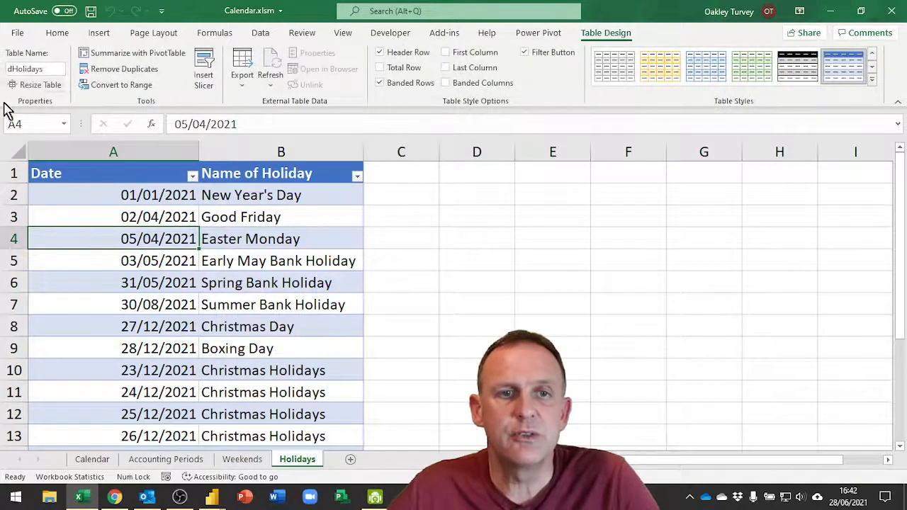
{"action": "mouse_move", "coordinate": [35, 68]}
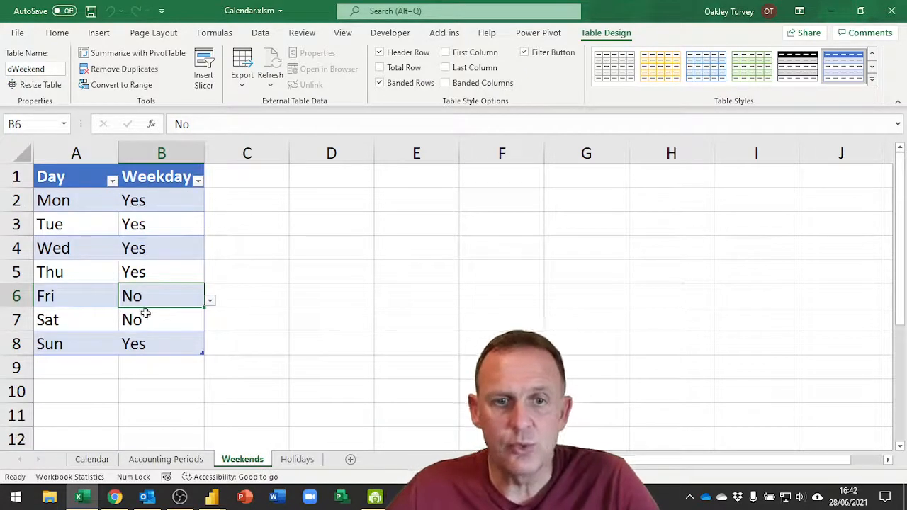
{"action": "left_click", "coordinate": [298, 459]}
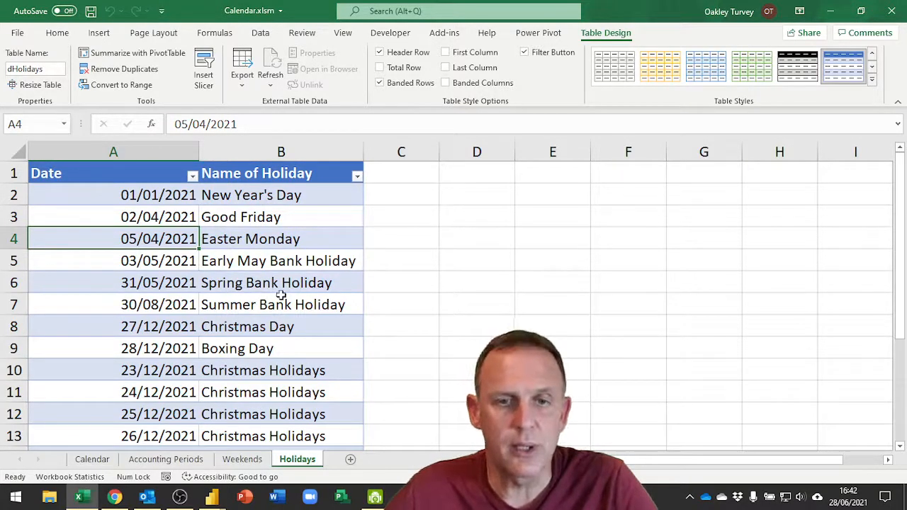
{"action": "mouse_move", "coordinate": [544, 300]}
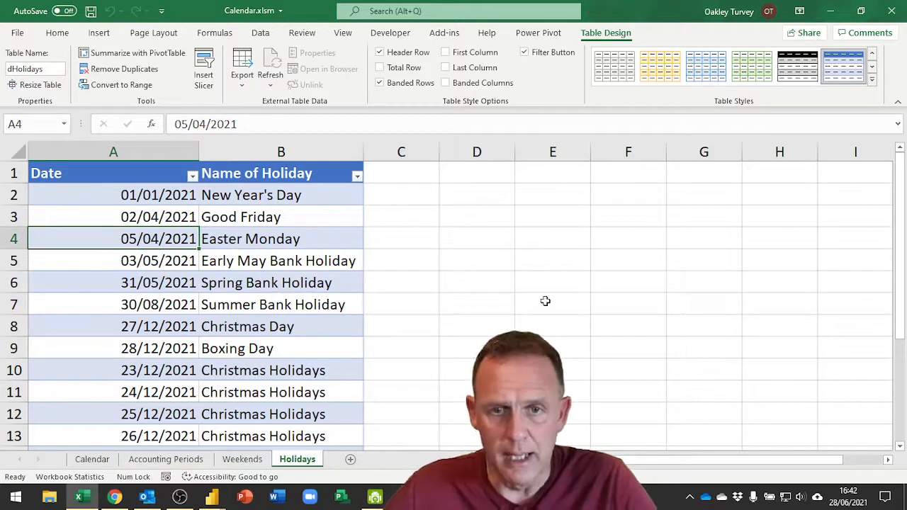
{"action": "mouse_move", "coordinate": [196, 292]}
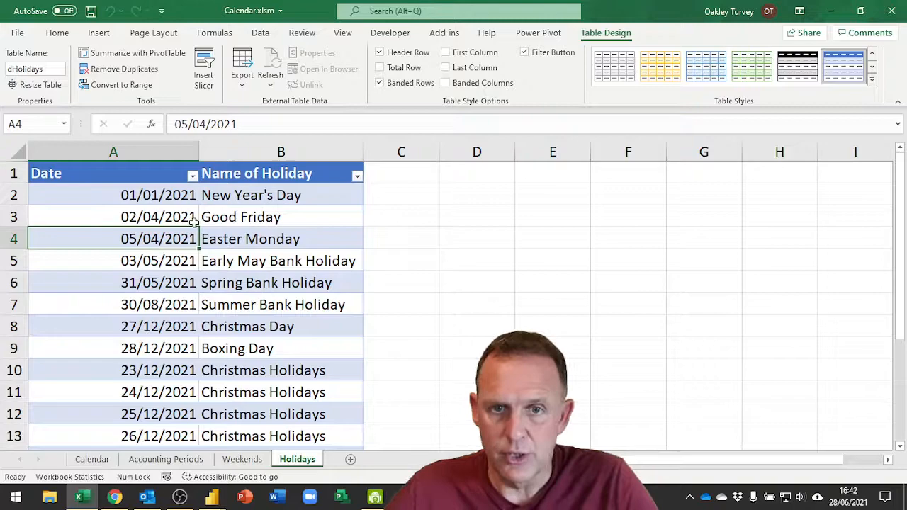
{"action": "mouse_move", "coordinate": [654, 206]}
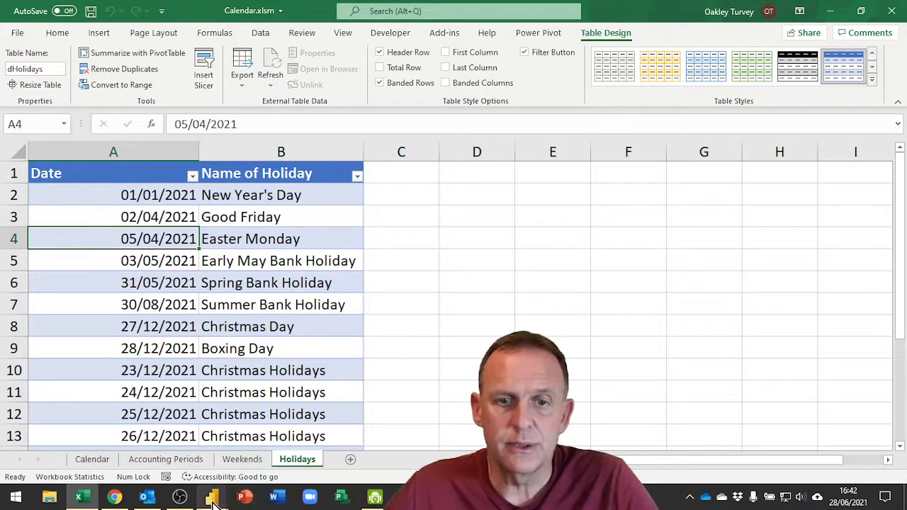
{"action": "left_click", "coordinate": [211, 496]}
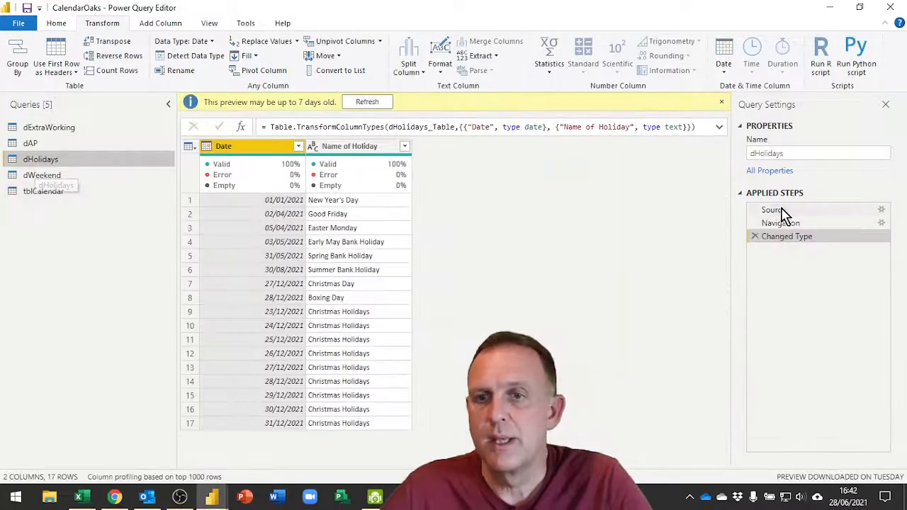
{"action": "left_click", "coordinate": [774, 209]}
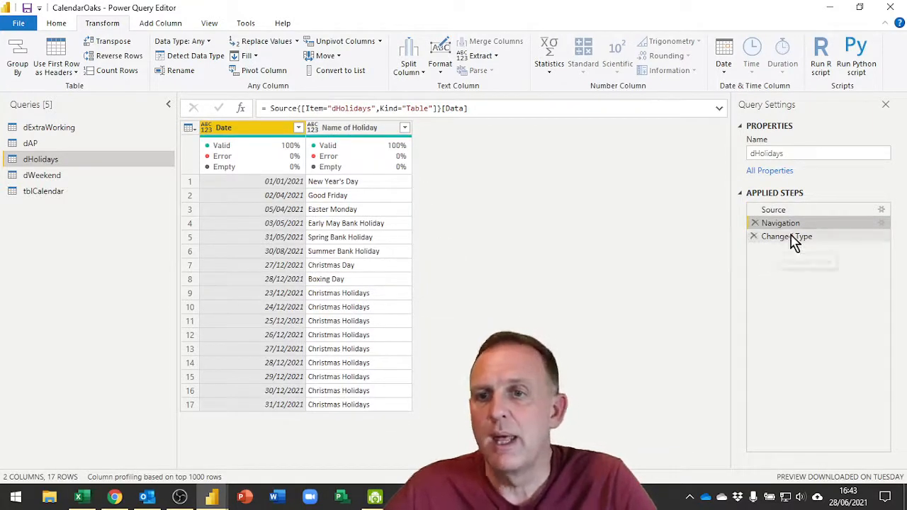
{"action": "left_click", "coordinate": [786, 235]}
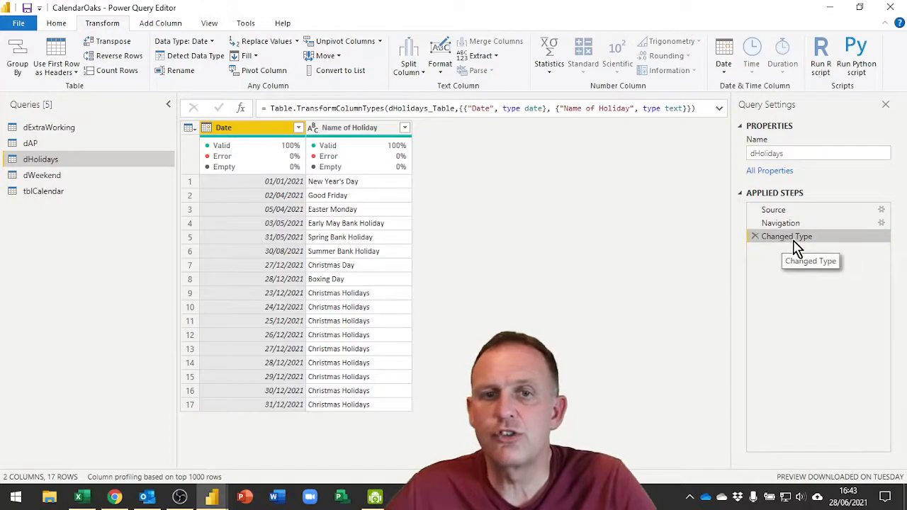
{"action": "mouse_move", "coordinate": [793, 275]}
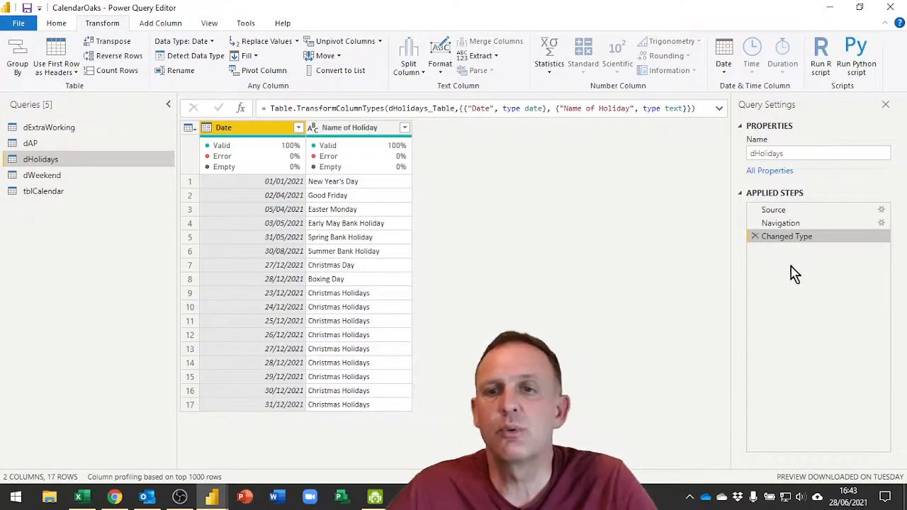
{"action": "mouse_move", "coordinate": [323, 185]}
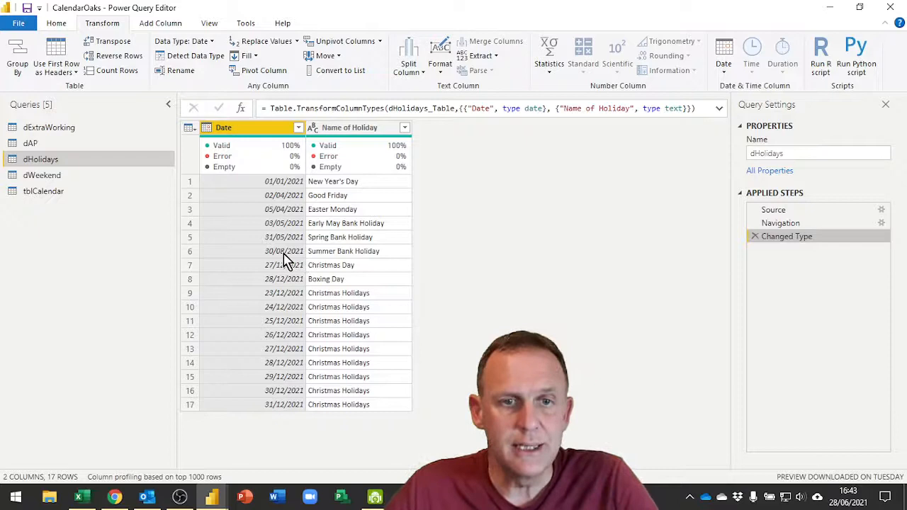
{"action": "mouse_move", "coordinate": [305, 246]}
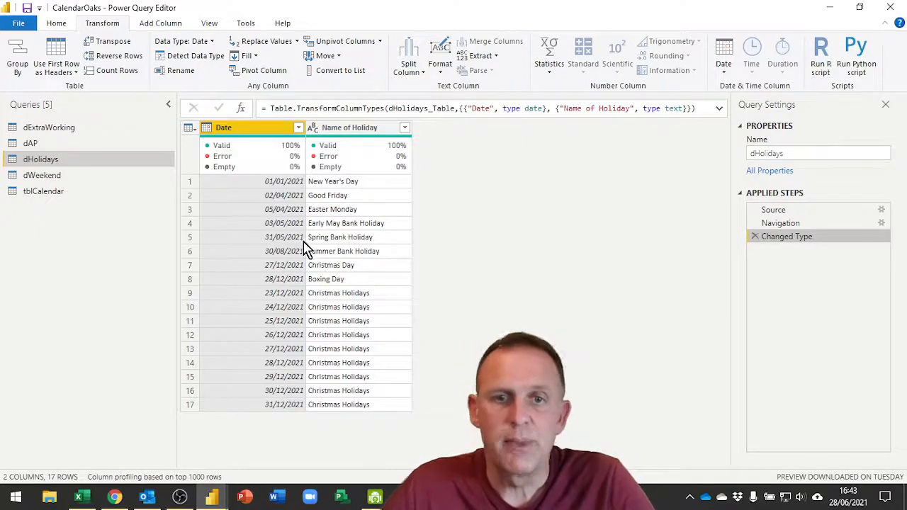
{"action": "mouse_move", "coordinate": [266, 193]}
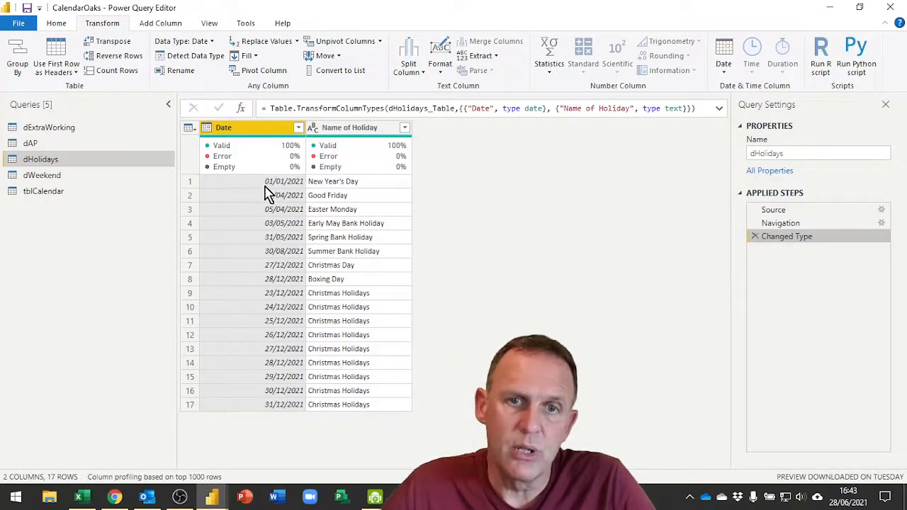
{"action": "mouse_move", "coordinate": [305, 197]}
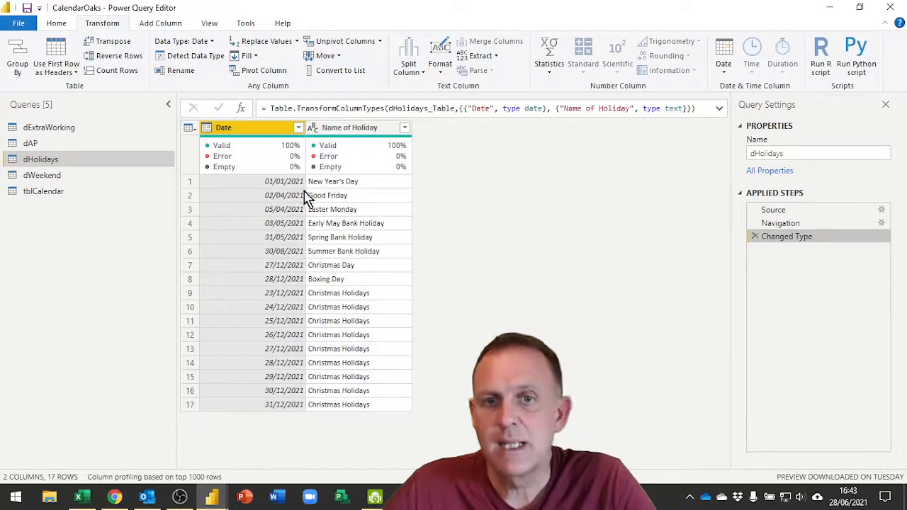
{"action": "mouse_move", "coordinate": [275, 187]}
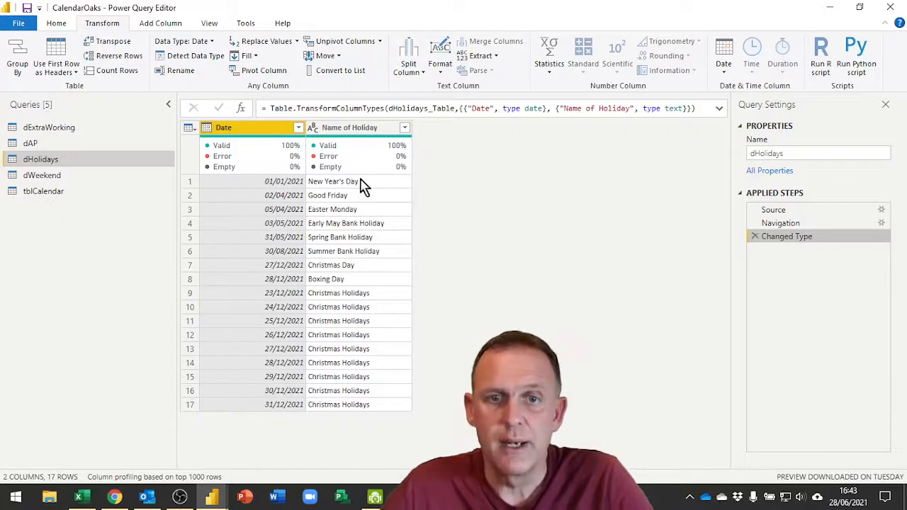
{"action": "mouse_move", "coordinate": [314, 256]}
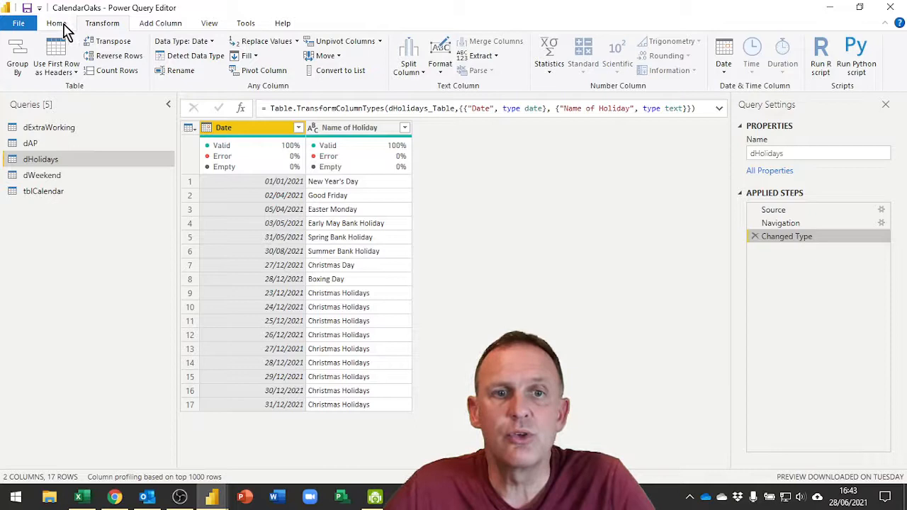
In tblCalendar, review the Merged Holidays step's nested dHolidays tables, then the Expanded dHolidays step
{"action": "left_click", "coordinate": [56, 23]}
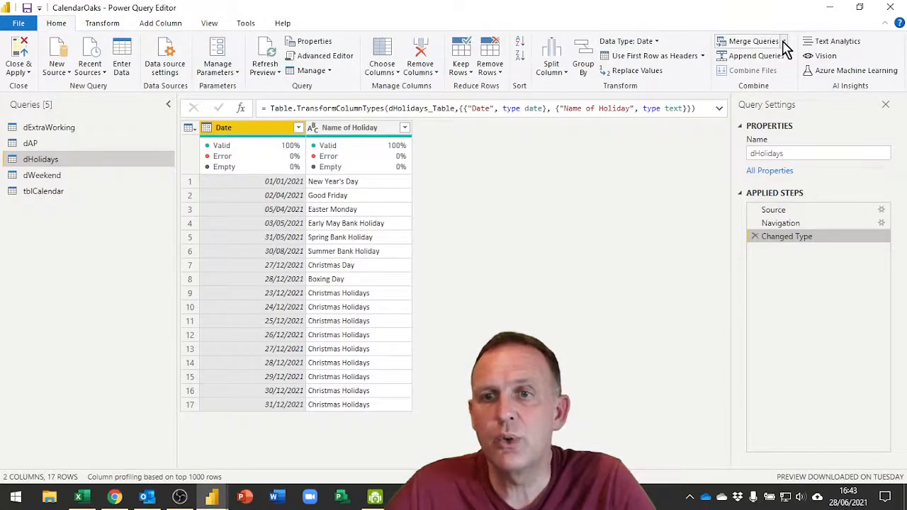
{"action": "mouse_move", "coordinate": [39, 191]}
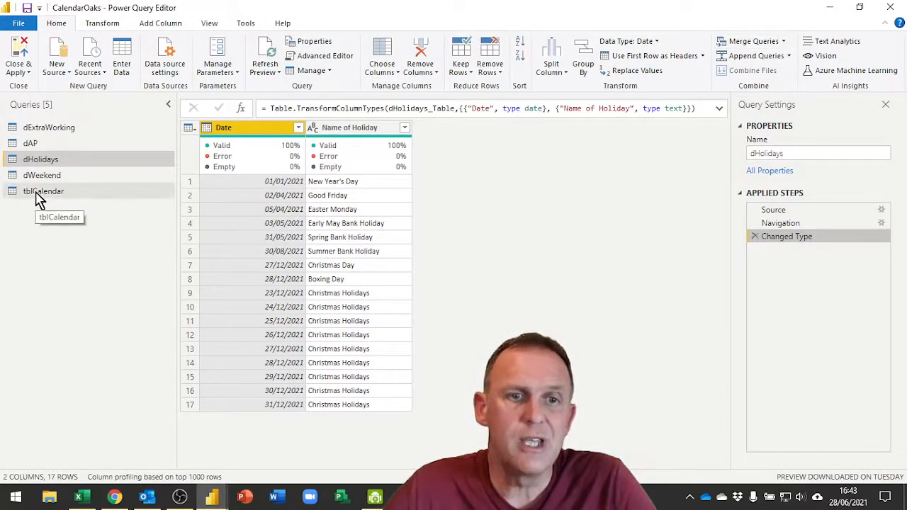
{"action": "left_click", "coordinate": [44, 190]}
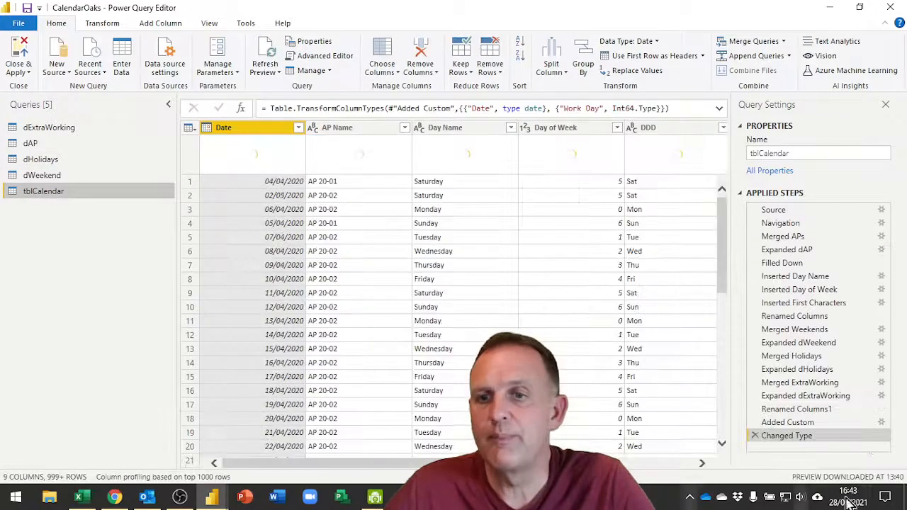
{"action": "left_click", "coordinate": [791, 356]}
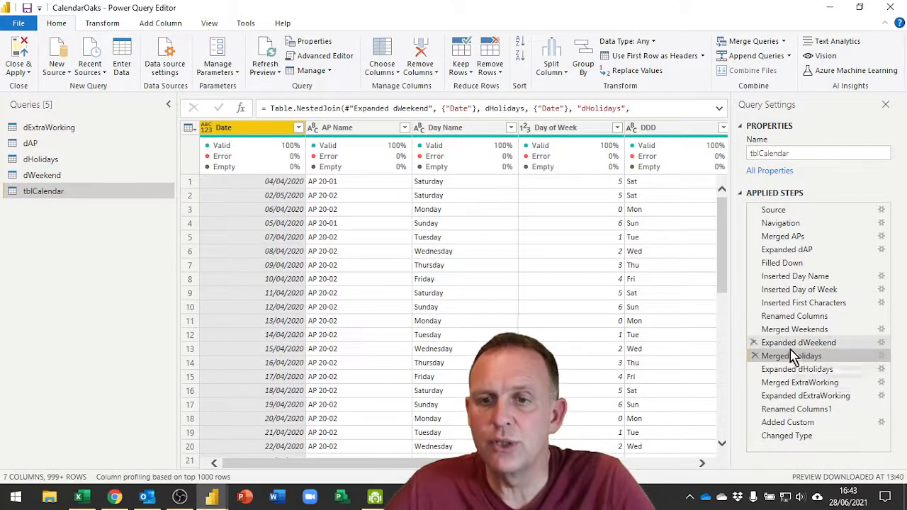
{"action": "left_click", "coordinate": [791, 355]}
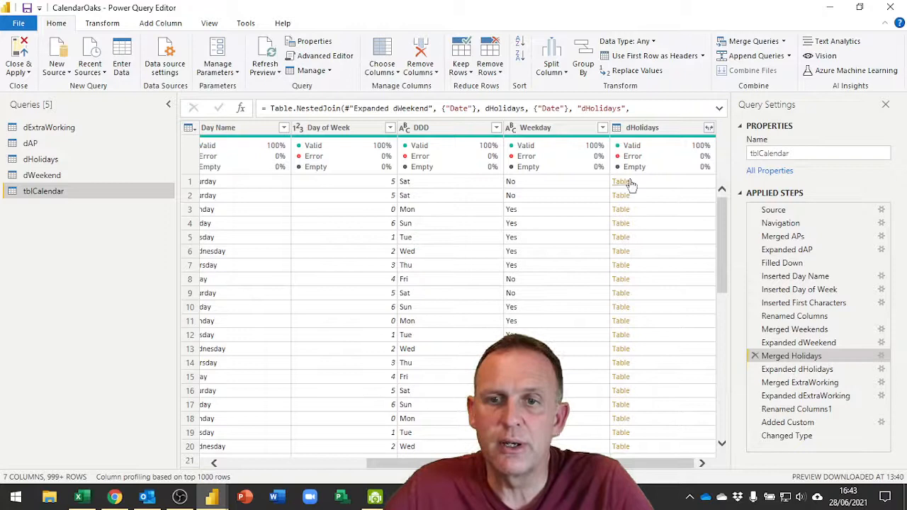
{"action": "mouse_move", "coordinate": [645, 196]}
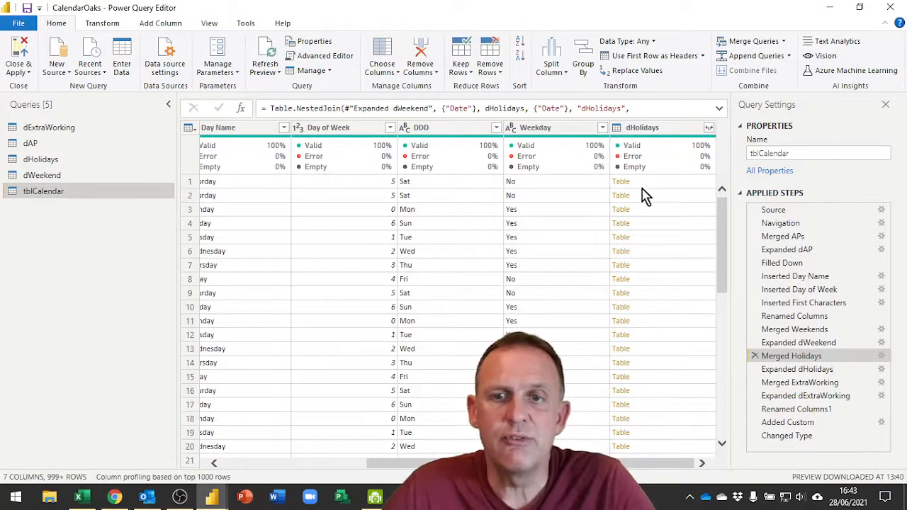
{"action": "left_click", "coordinate": [642, 128]}
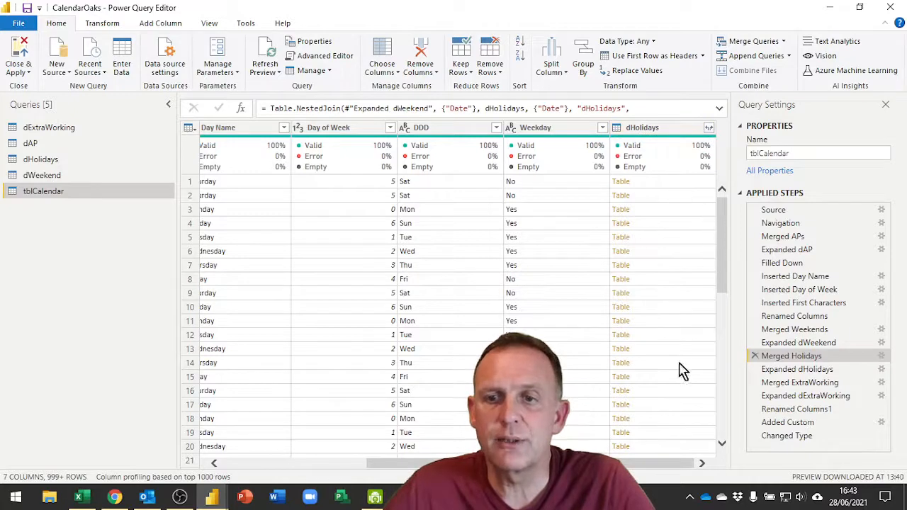
{"action": "left_click", "coordinate": [796, 368]}
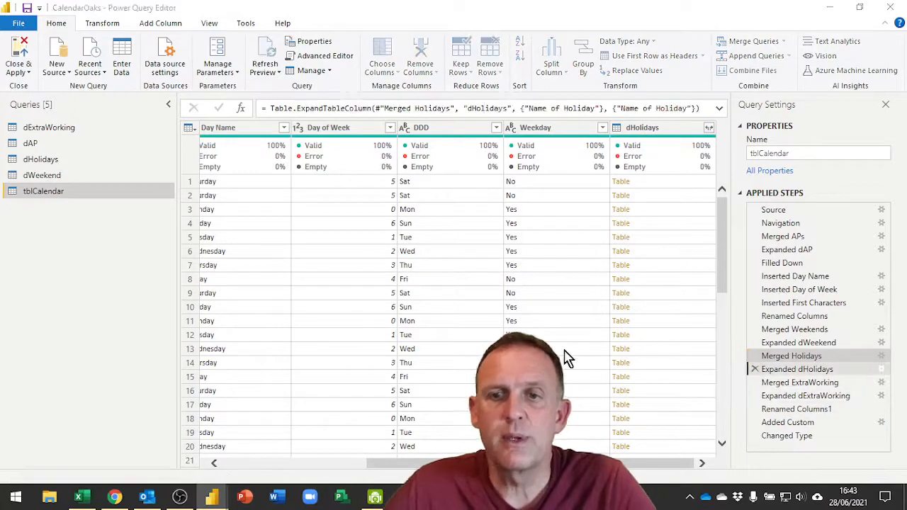
Expand only Name of Holiday (not Date) from dHolidays and scan the mostly null column
{"action": "left_click", "coordinate": [709, 127]}
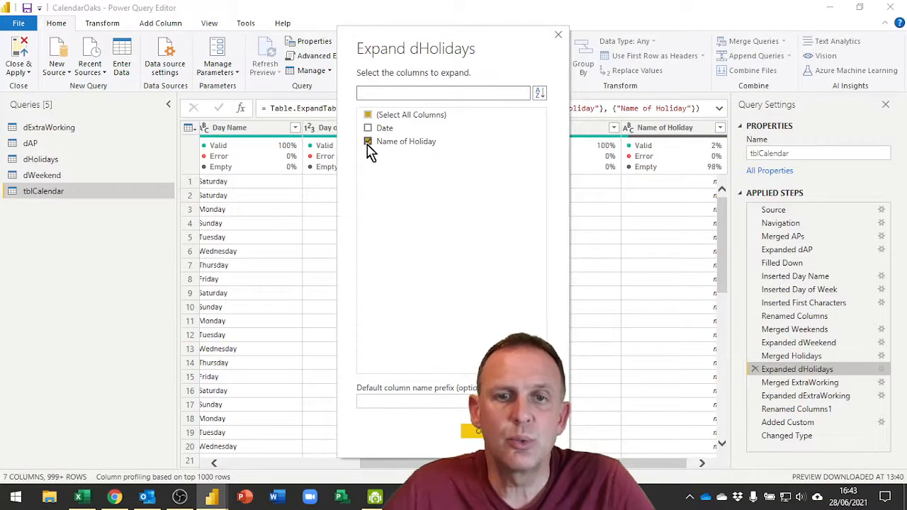
{"action": "left_click", "coordinate": [368, 127]}
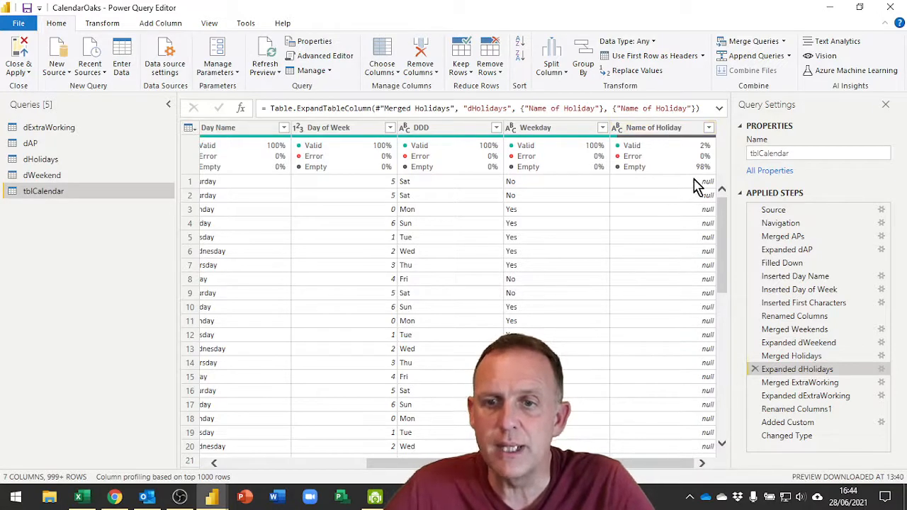
{"action": "mouse_move", "coordinate": [700, 219]}
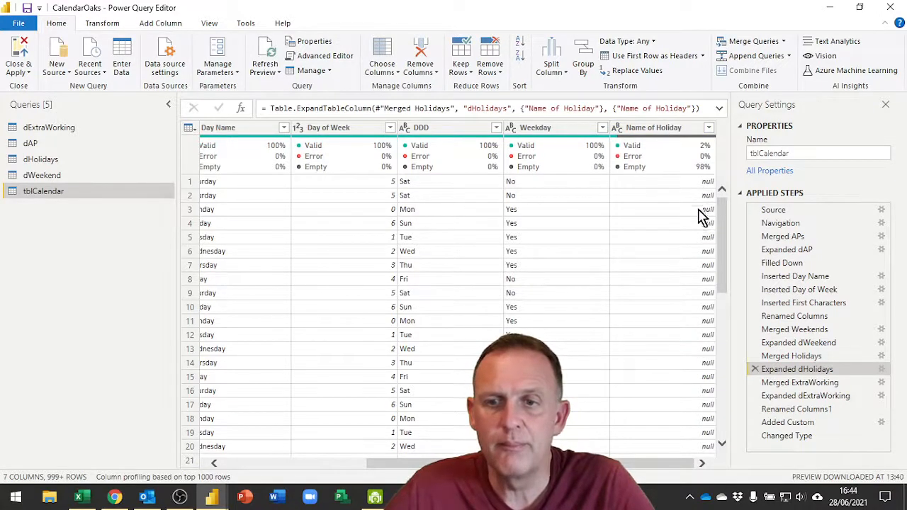
{"action": "scroll", "scroll_direction": "down", "scroll_amount": 3}
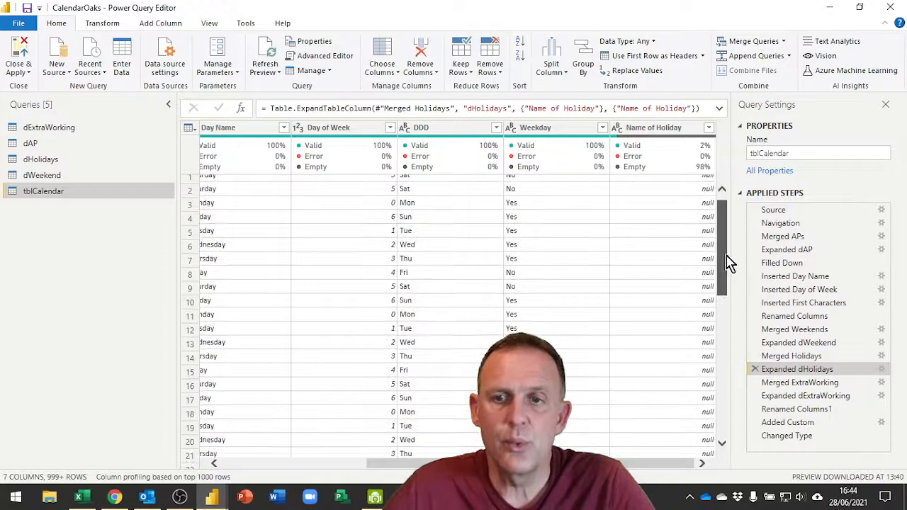
{"action": "scroll", "scroll_direction": "down", "scroll_amount": 3}
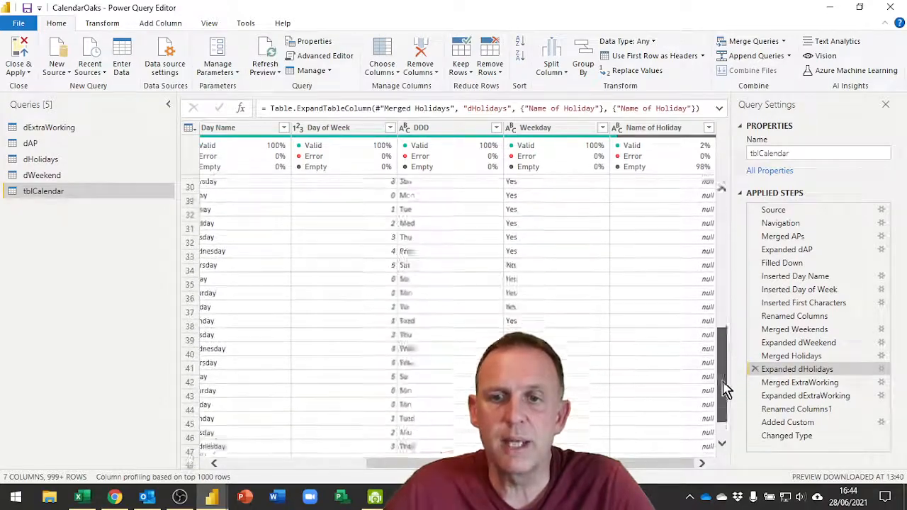
{"action": "scroll", "scroll_direction": "down", "scroll_amount": 3}
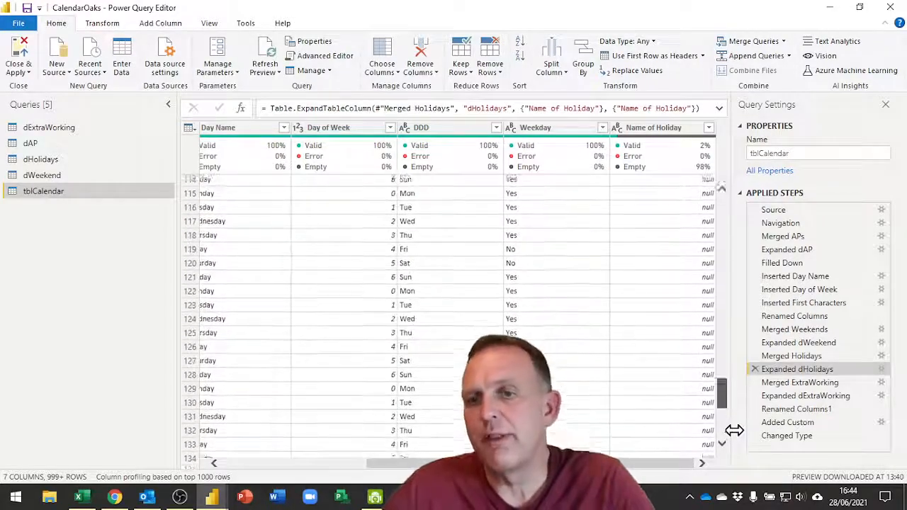
{"action": "scroll", "scroll_direction": "down", "scroll_amount": 3}
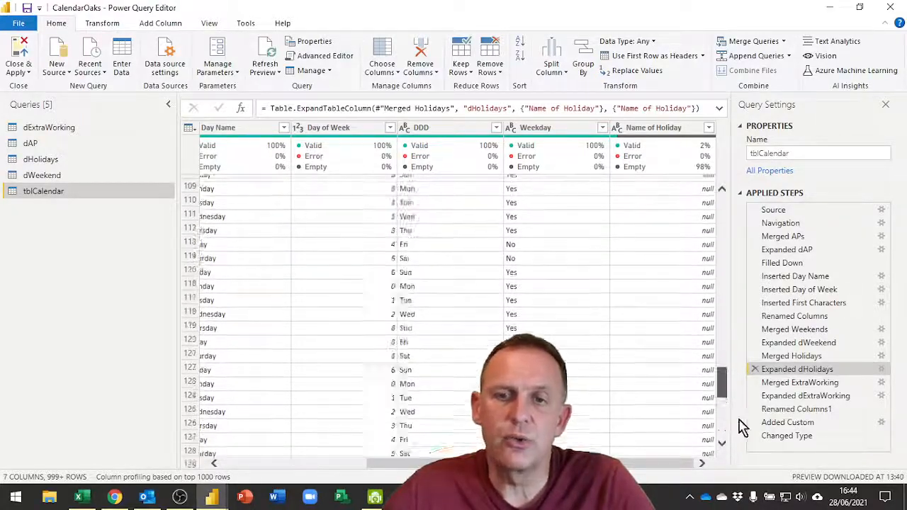
{"action": "scroll", "scroll_direction": "down", "scroll_amount": 3}
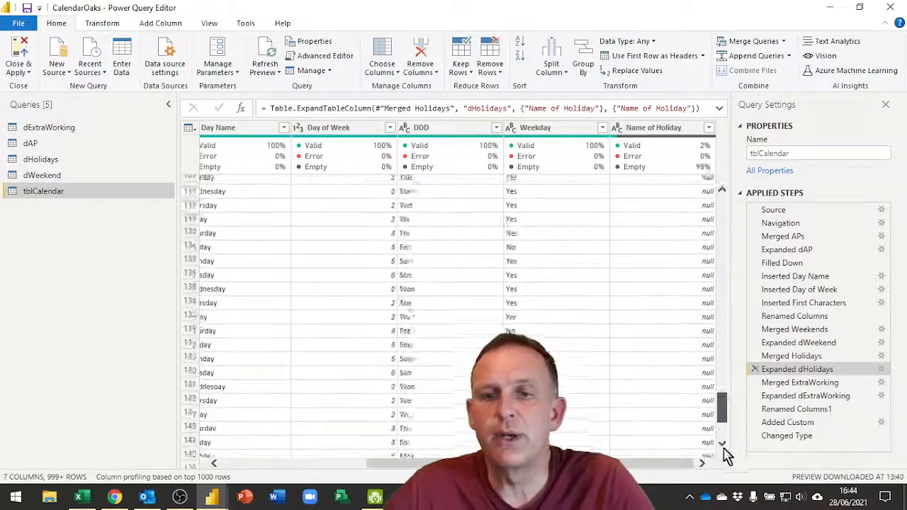
{"action": "scroll", "scroll_direction": "down", "scroll_amount": 3}
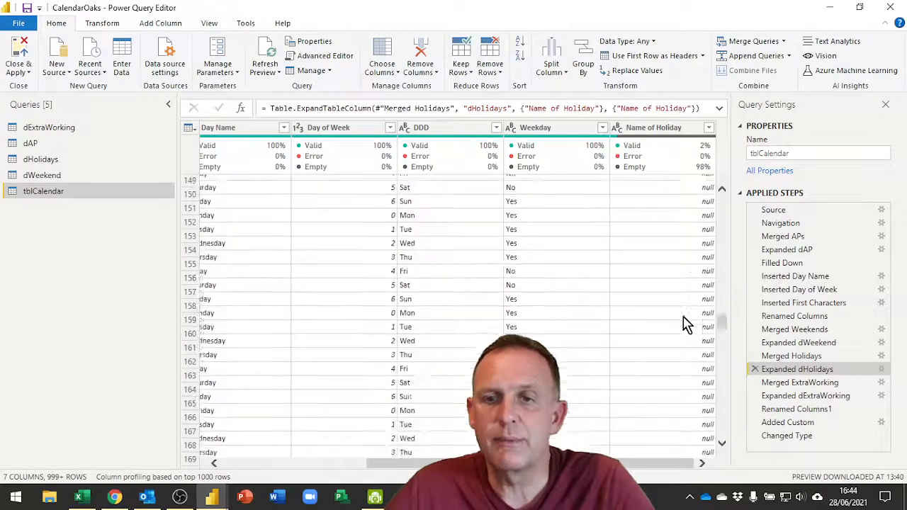
{"action": "scroll", "scroll_direction": "up", "scroll_amount": 3}
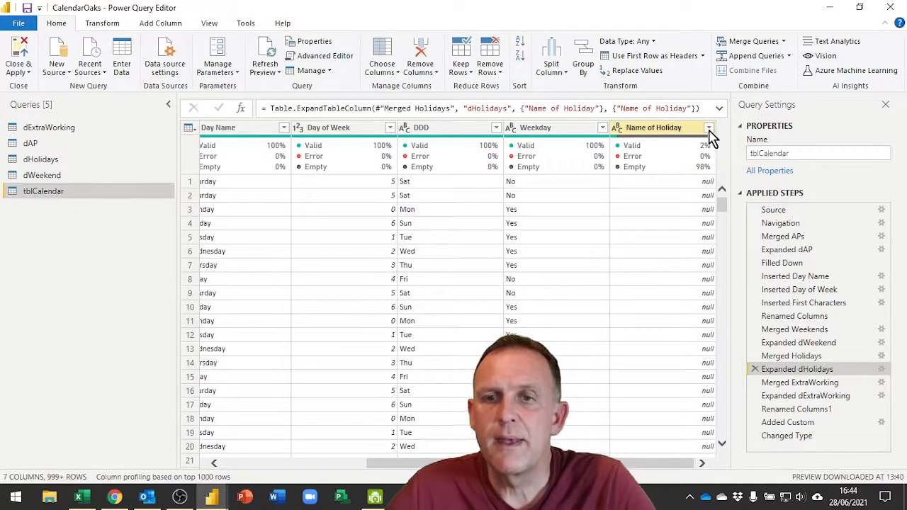
Inspect the Name of Holiday filter values (null, Boxing Day, etc.) and cancel without filtering
{"action": "left_click", "coordinate": [709, 128]}
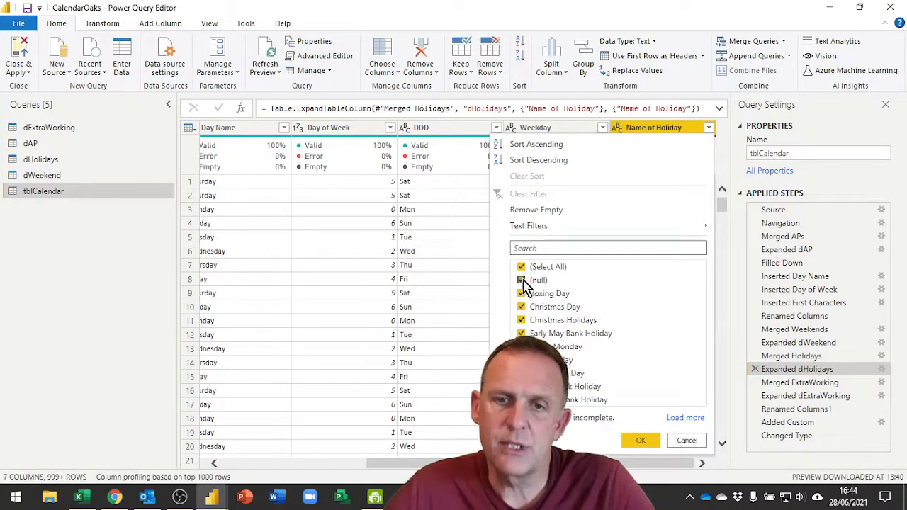
{"action": "left_click", "coordinate": [522, 279]}
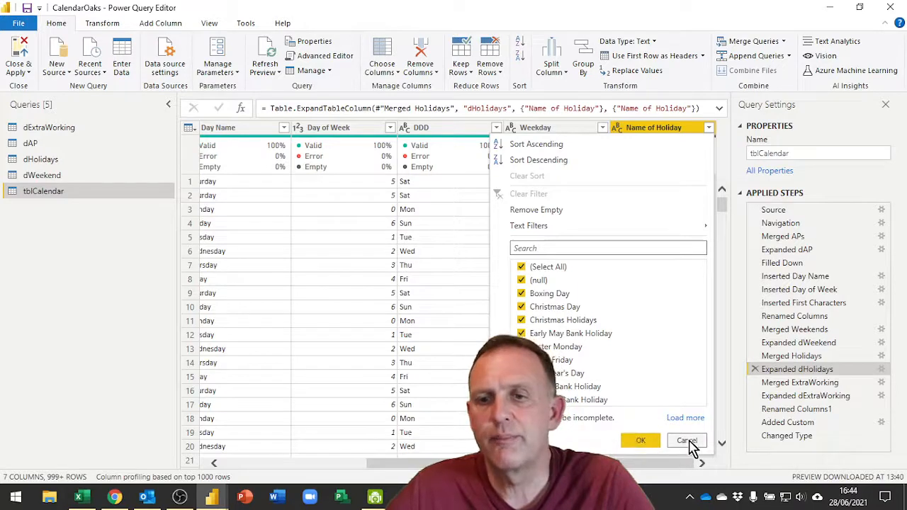
{"action": "left_click", "coordinate": [686, 439]}
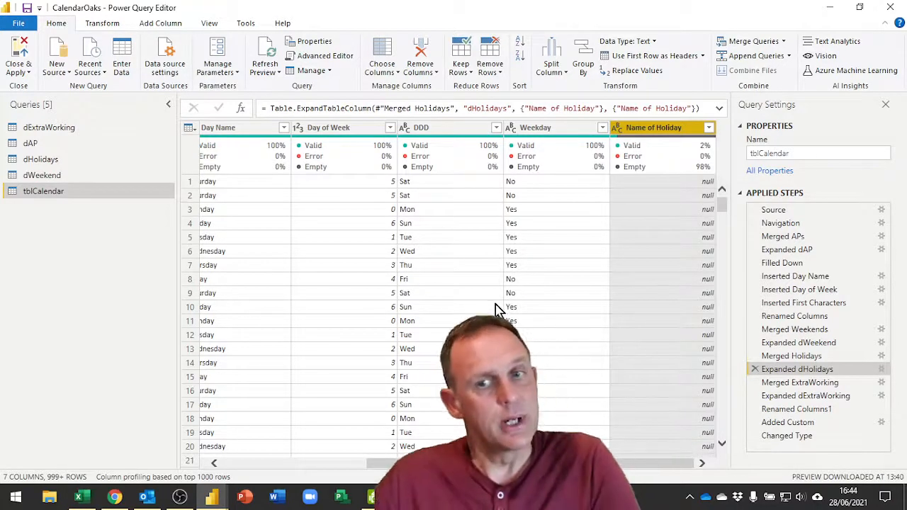
{"action": "mouse_move", "coordinate": [552, 297]}
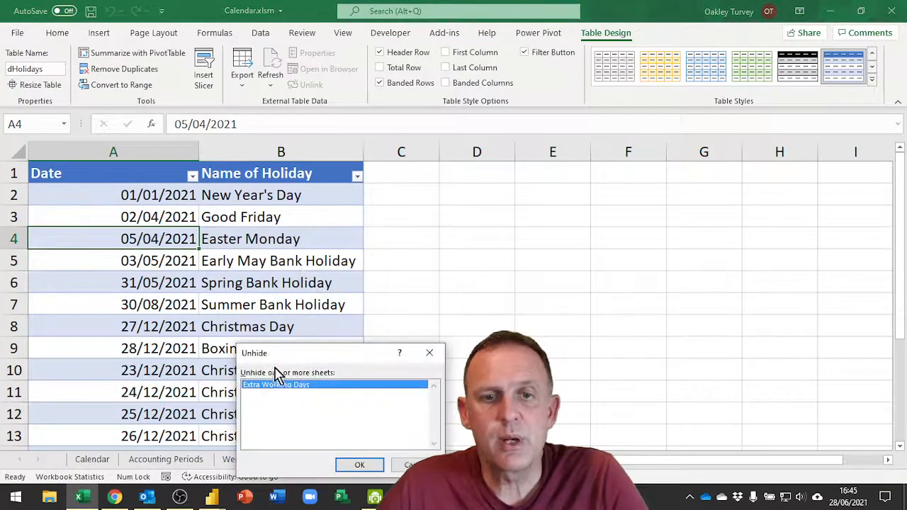
Unhide the Extra Working Days sheet and check its dExtraWorking table of 31/12/2021 End Of Year Sale
{"action": "left_click", "coordinate": [360, 465]}
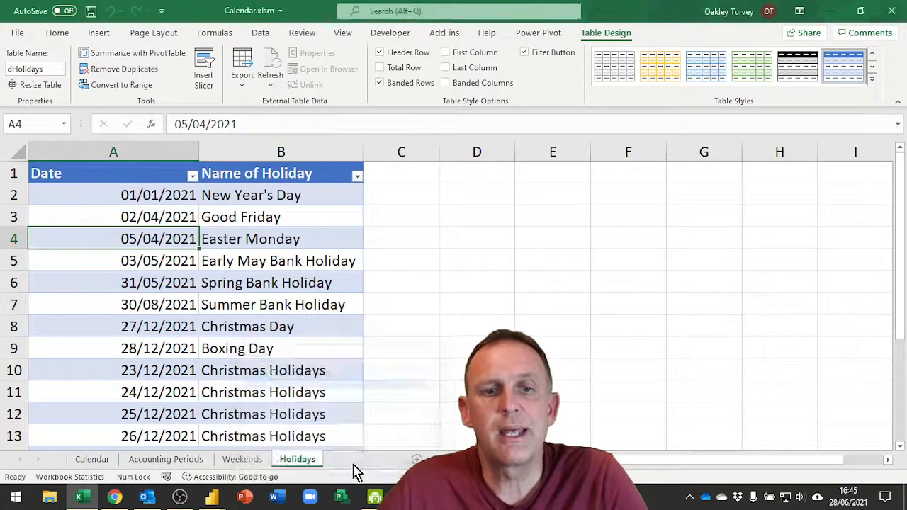
{"action": "left_click", "coordinate": [371, 459]}
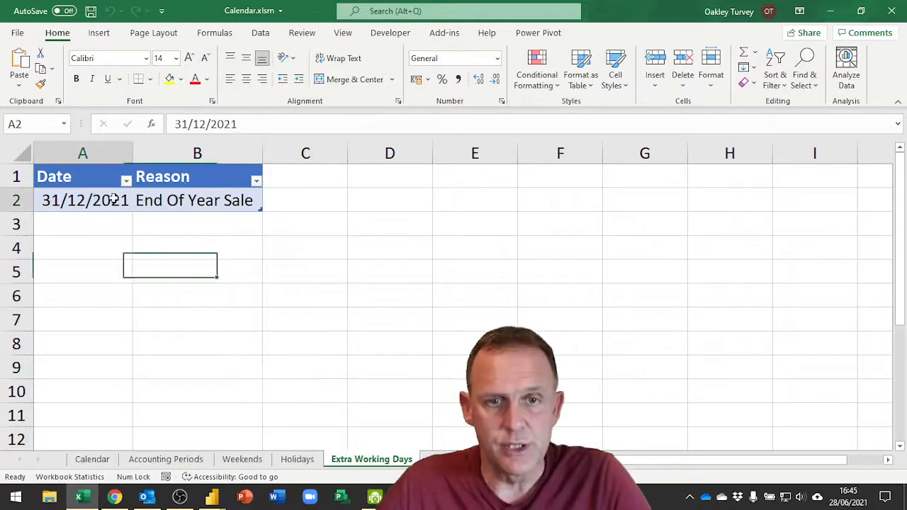
{"action": "left_click", "coordinate": [82, 200]}
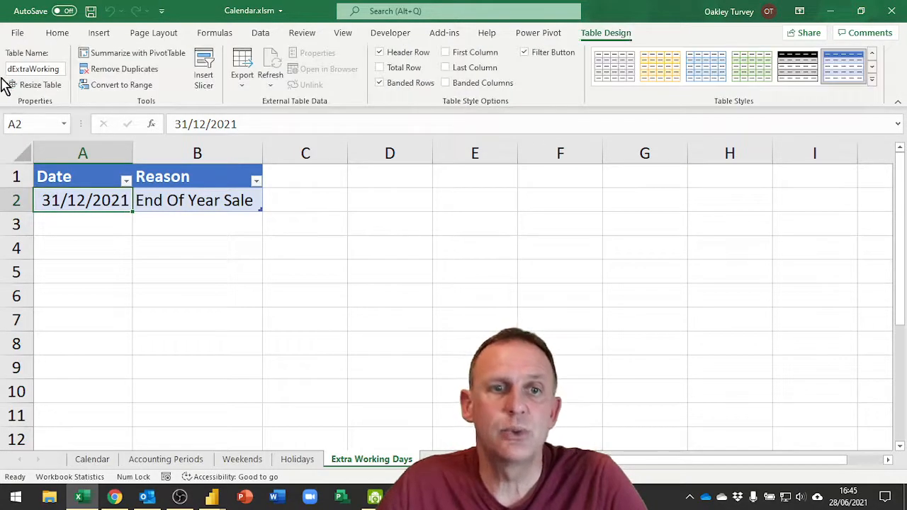
{"action": "mouse_move", "coordinate": [35, 68]}
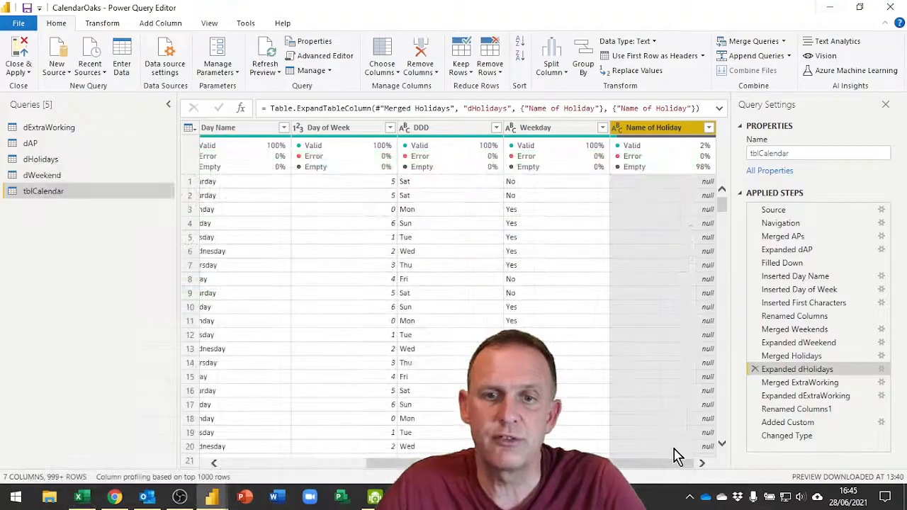
{"action": "mouse_move", "coordinate": [50, 128]}
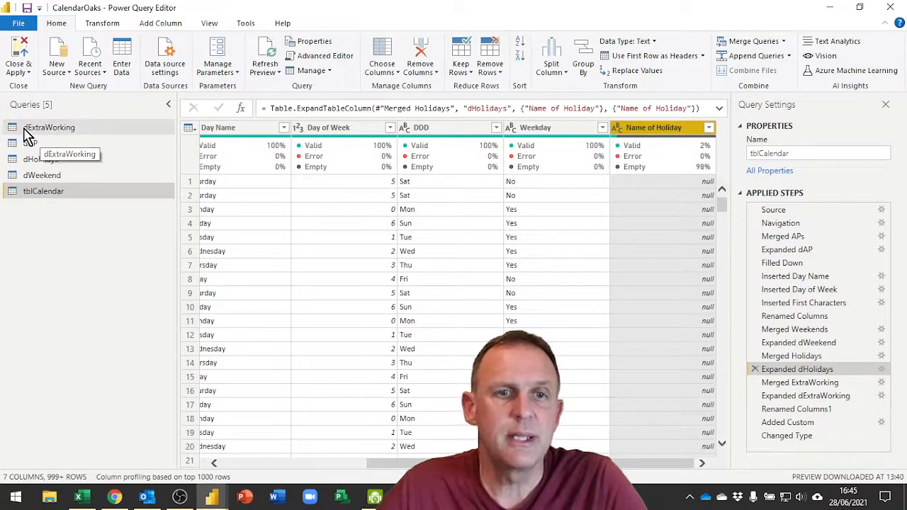
Walk through dExtraWorking's Source, Navigation and Changed Type steps for its single 31/12/2021 row
{"action": "left_click", "coordinate": [48, 128]}
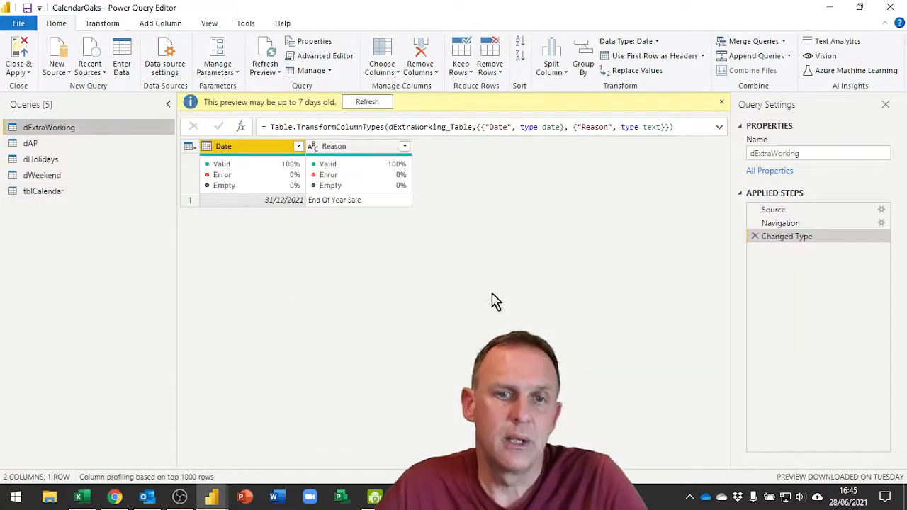
{"action": "left_click", "coordinate": [774, 210]}
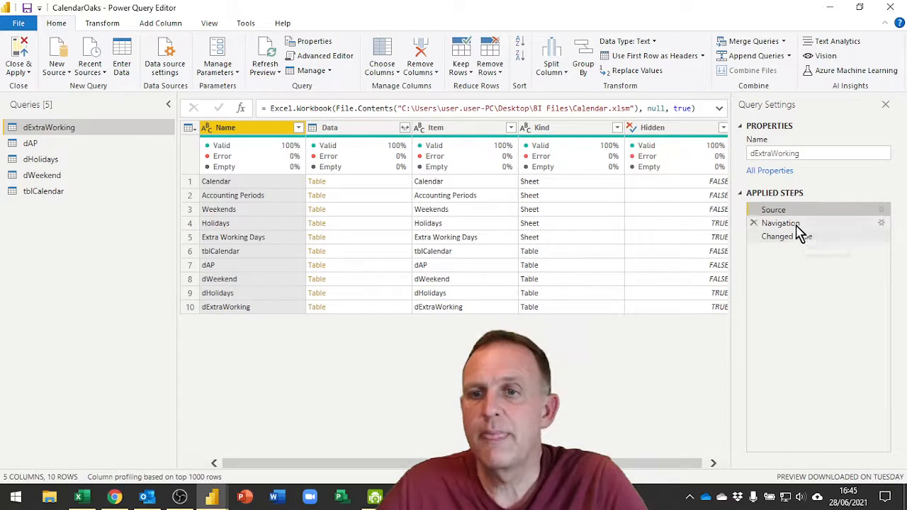
{"action": "left_click", "coordinate": [779, 222]}
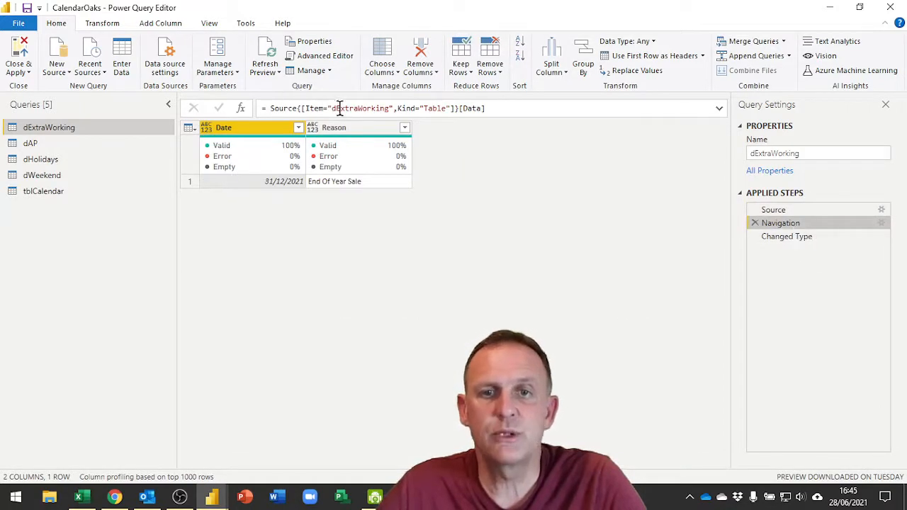
{"action": "mouse_move", "coordinate": [791, 255]}
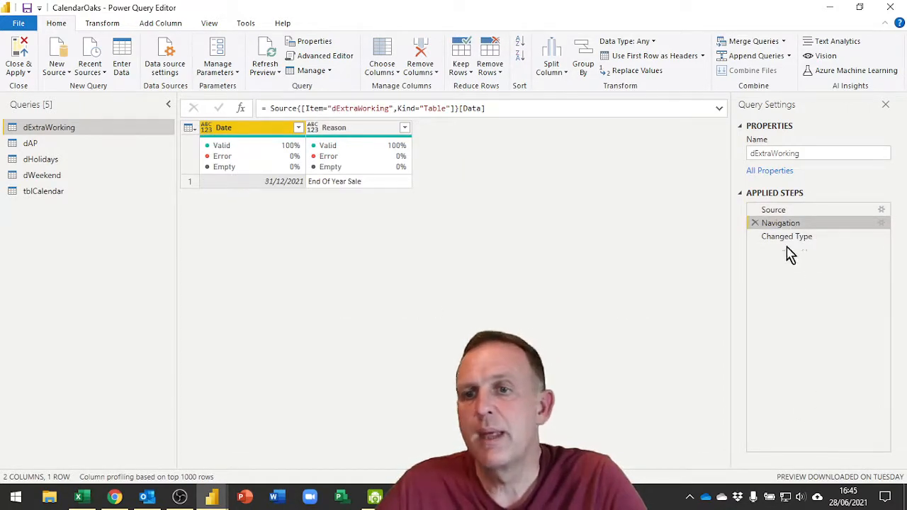
{"action": "left_click", "coordinate": [787, 235]}
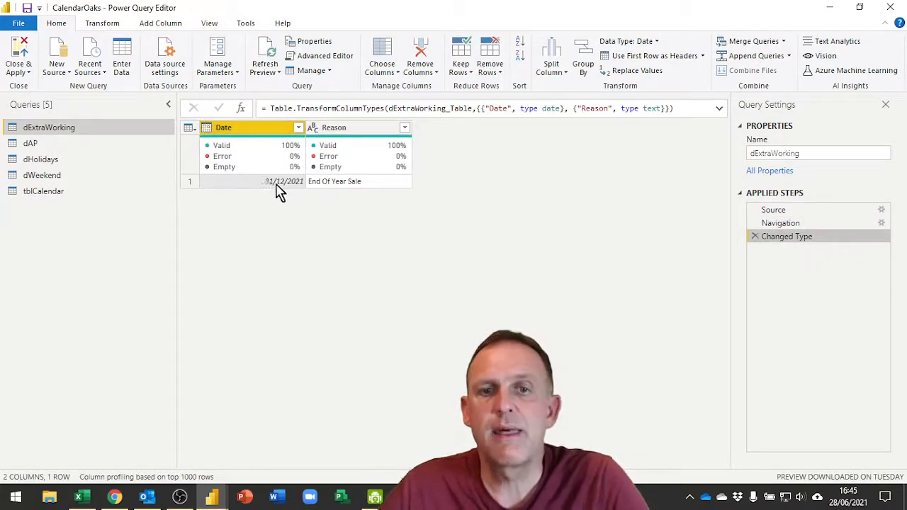
{"action": "mouse_move", "coordinate": [323, 195]}
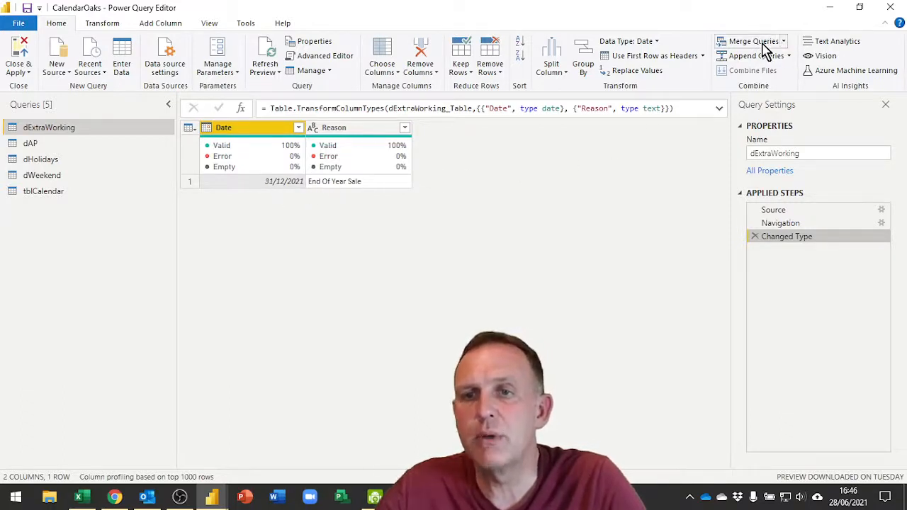
{"action": "left_click", "coordinate": [42, 190]}
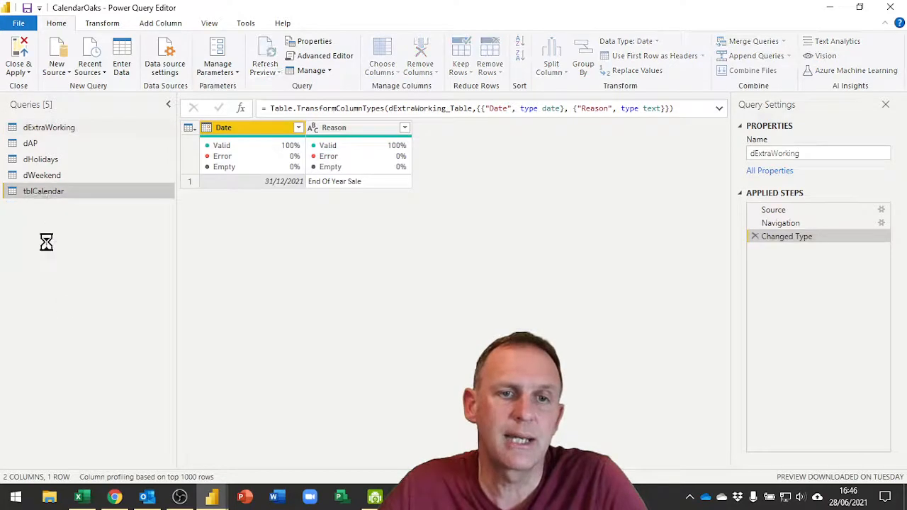
In tblCalendar, view the Merged ExtraWorking and Expanded dExtraWorking steps adding the Reason column
{"action": "left_click", "coordinate": [43, 190]}
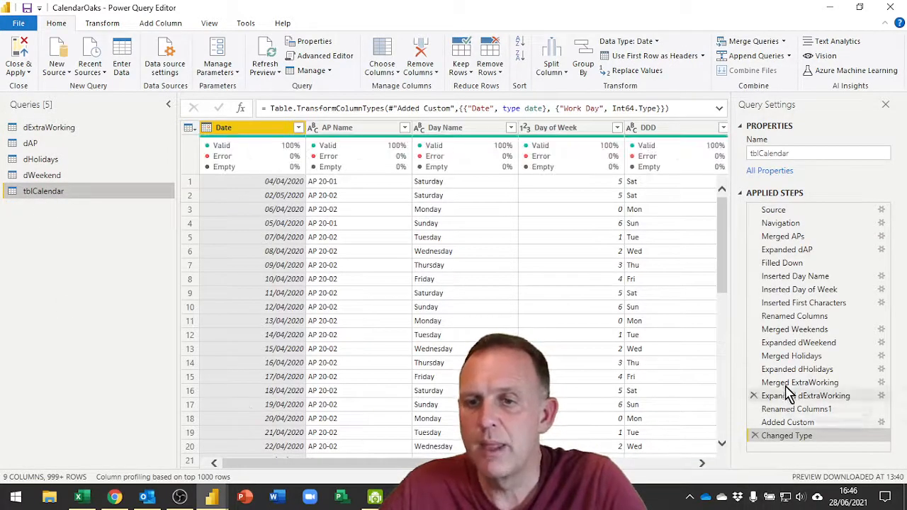
{"action": "left_click", "coordinate": [800, 383]}
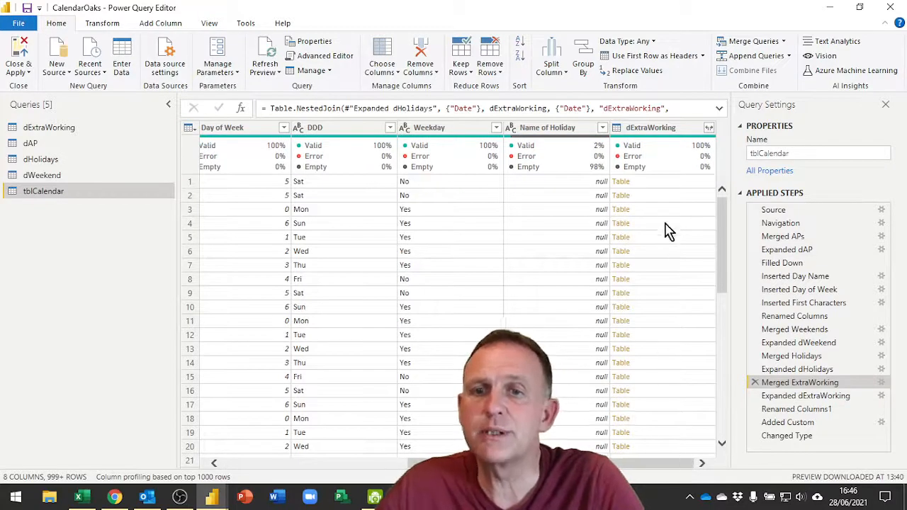
{"action": "left_click", "coordinate": [651, 127]}
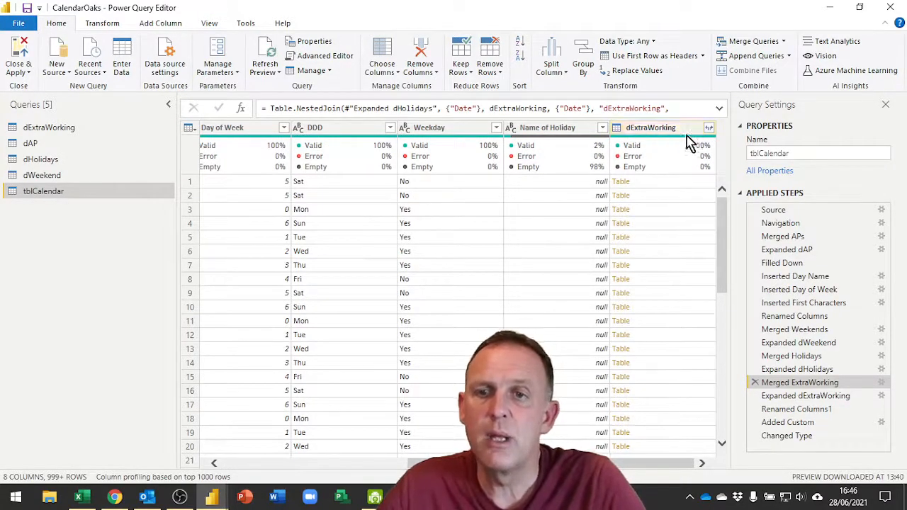
{"action": "left_click", "coordinate": [651, 128]}
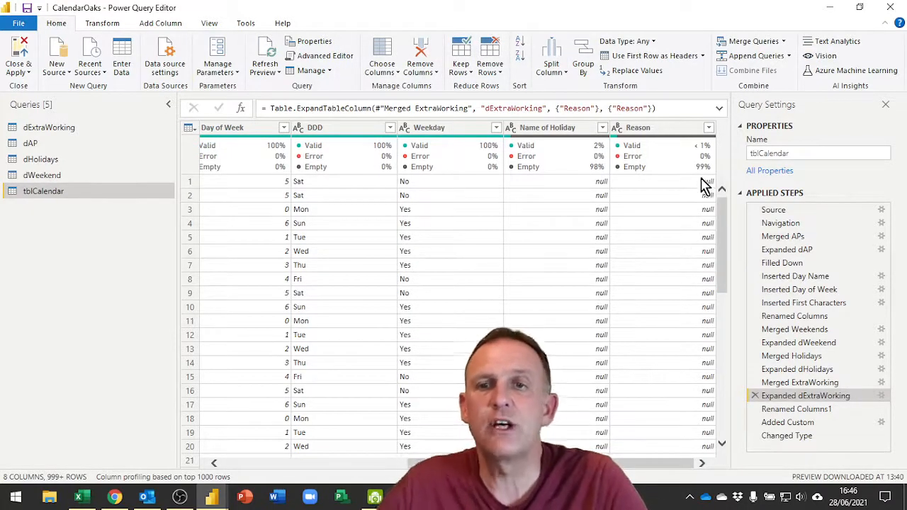
{"action": "mouse_move", "coordinate": [711, 244]}
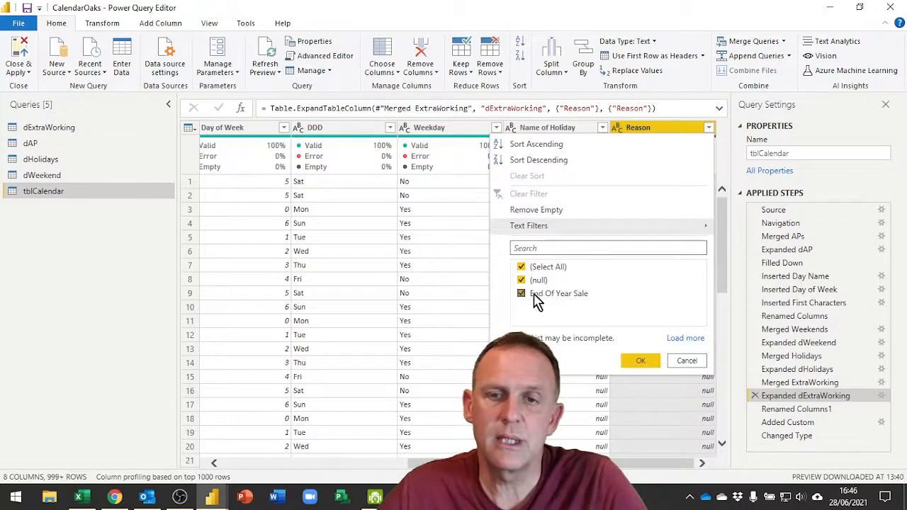
Inspect the Reason filter values (End Of Year Sale, null) and cancel without filtering
{"action": "left_click", "coordinate": [521, 279]}
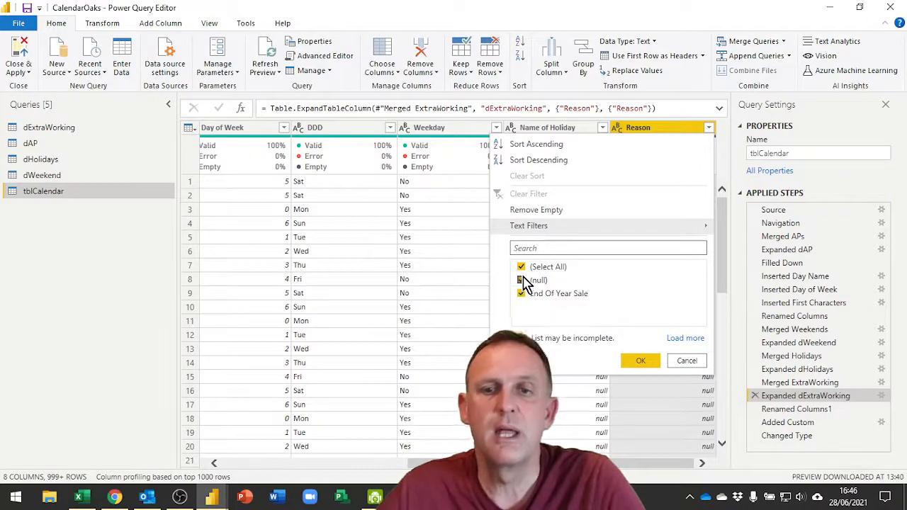
{"action": "left_click", "coordinate": [522, 280]}
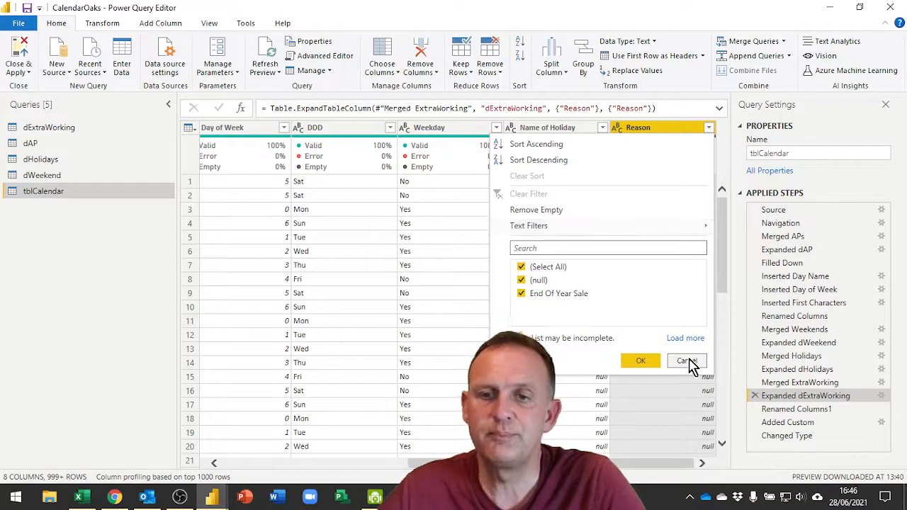
{"action": "left_click", "coordinate": [685, 361]}
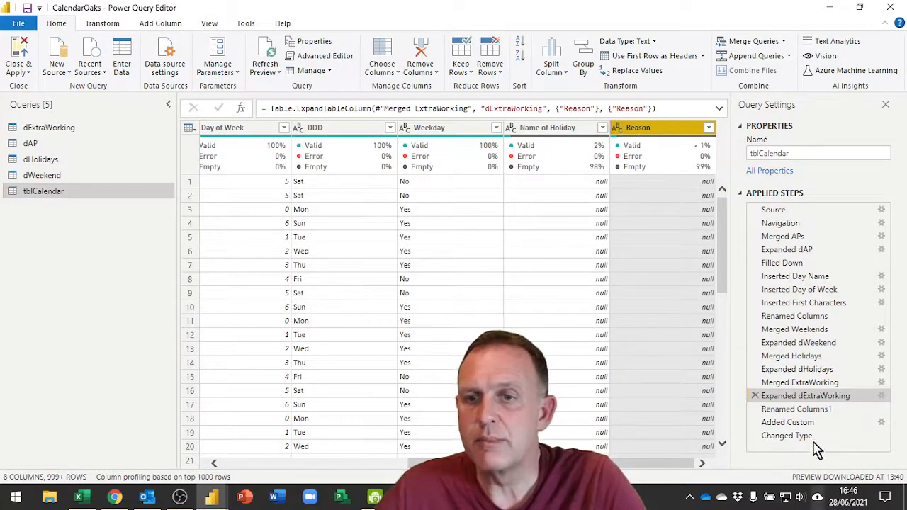
View the steps renaming Reason to Extra Working and adding the Work Day custom column
{"action": "left_click", "coordinate": [797, 408]}
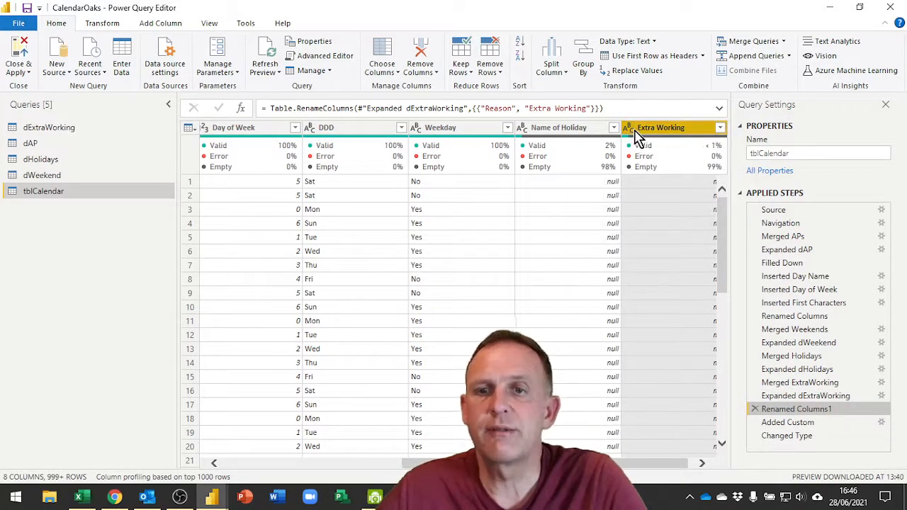
{"action": "mouse_move", "coordinate": [687, 135]}
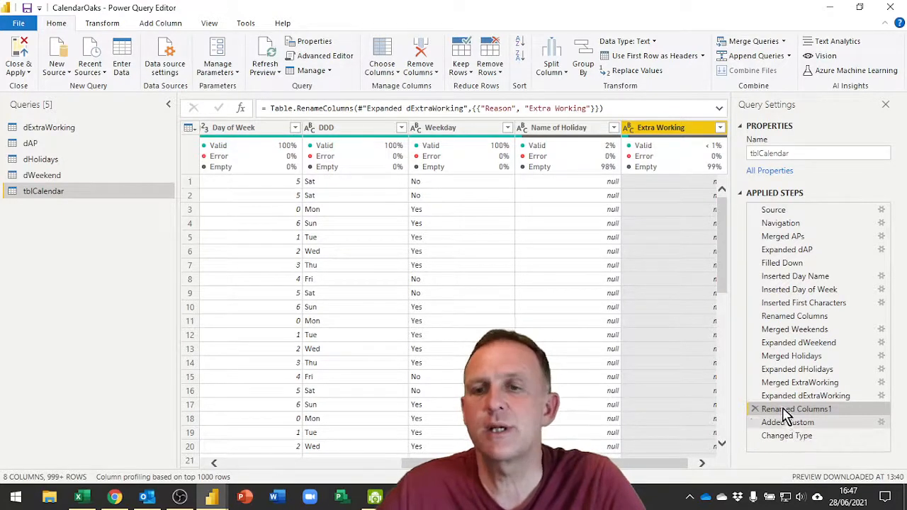
{"action": "left_click", "coordinate": [788, 422]}
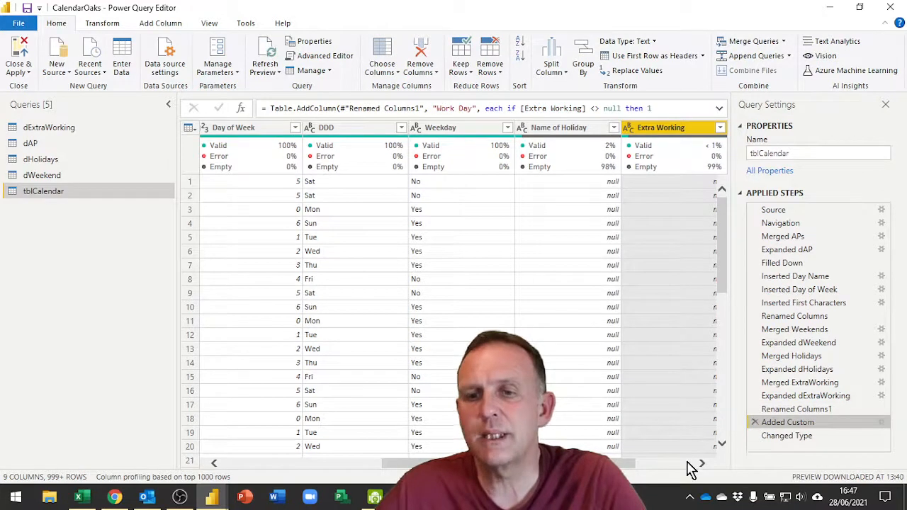
{"action": "scroll", "scroll_direction": "right", "scroll_amount": 3}
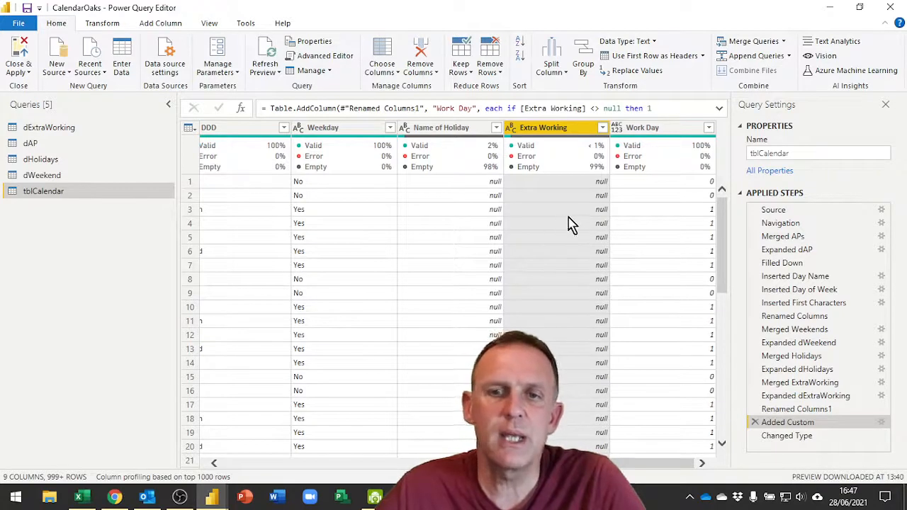
{"action": "mouse_move", "coordinate": [714, 216]}
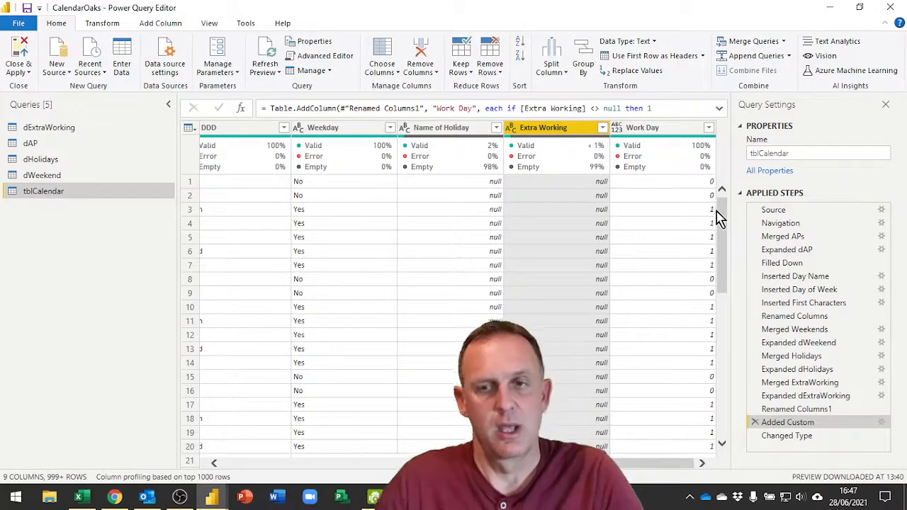
{"action": "mouse_move", "coordinate": [630, 209]}
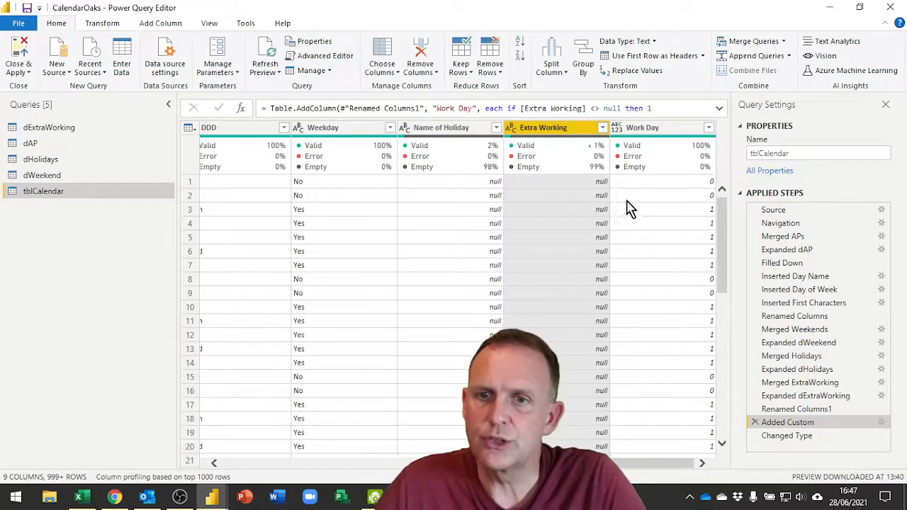
{"action": "mouse_move", "coordinate": [680, 218]}
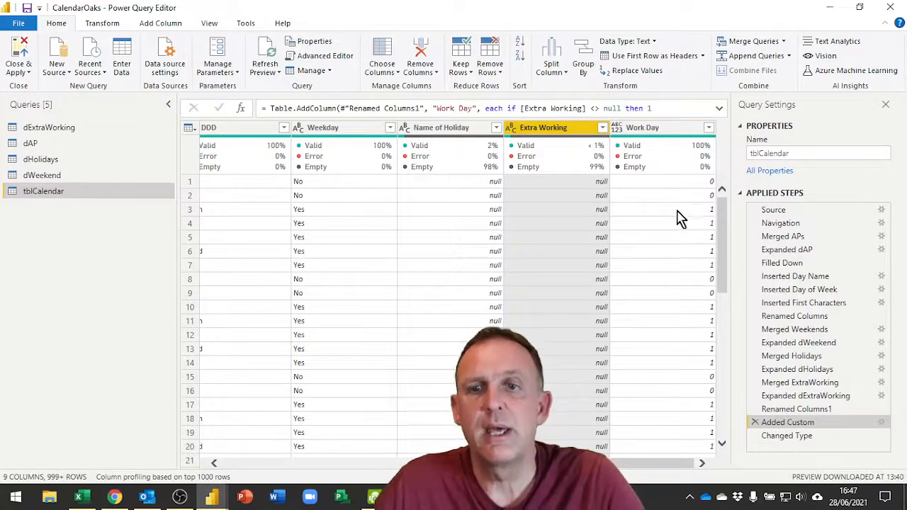
{"action": "mouse_move", "coordinate": [693, 216]}
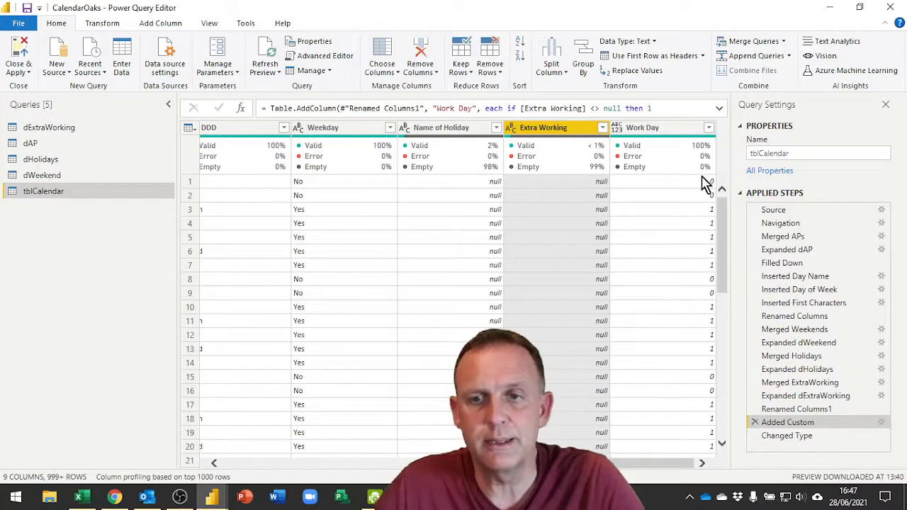
{"action": "mouse_move", "coordinate": [715, 335]}
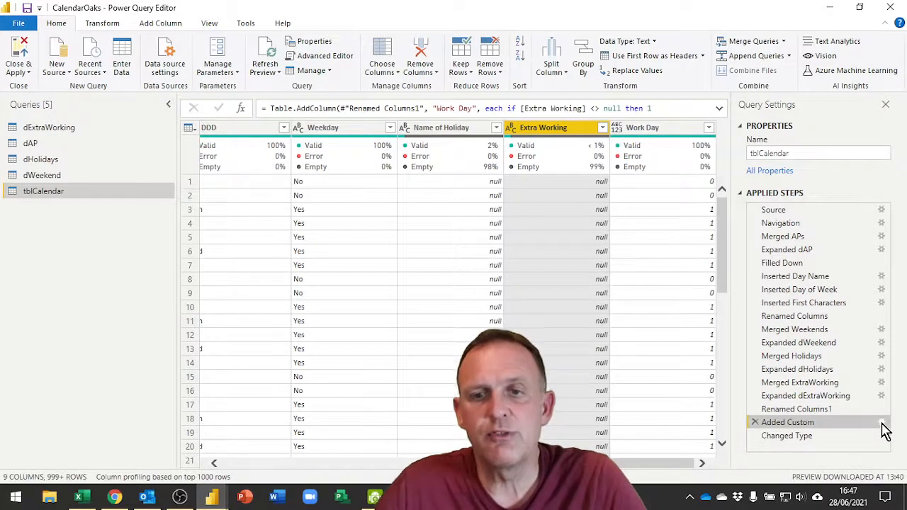
{"action": "double_click", "coordinate": [788, 423]}
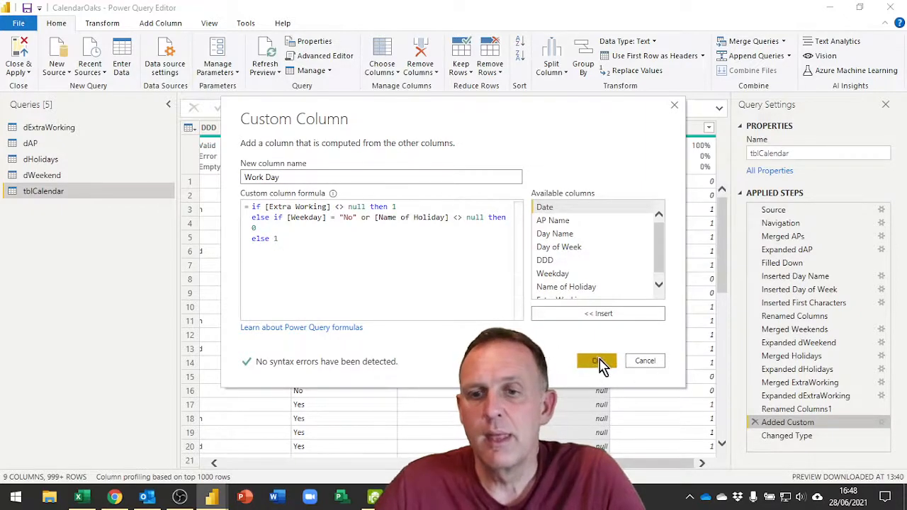
{"action": "left_click", "coordinate": [595, 361]}
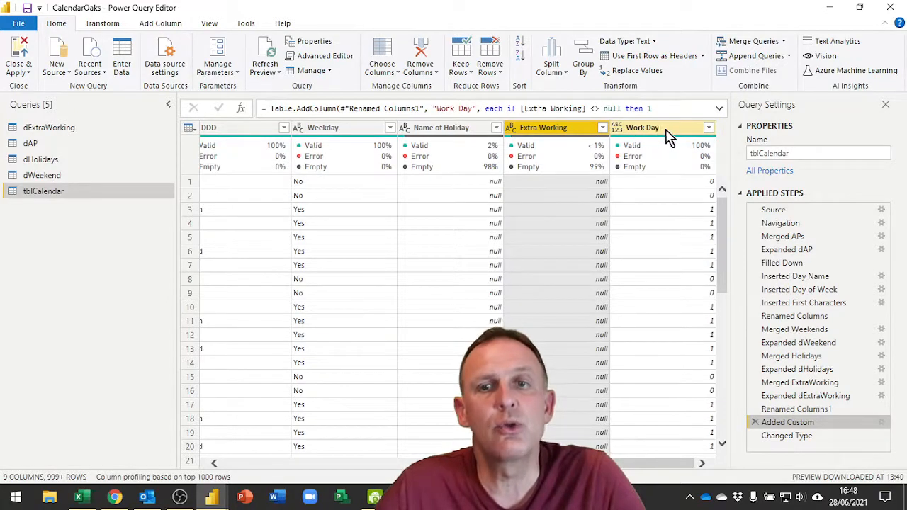
{"action": "mouse_move", "coordinate": [621, 135]}
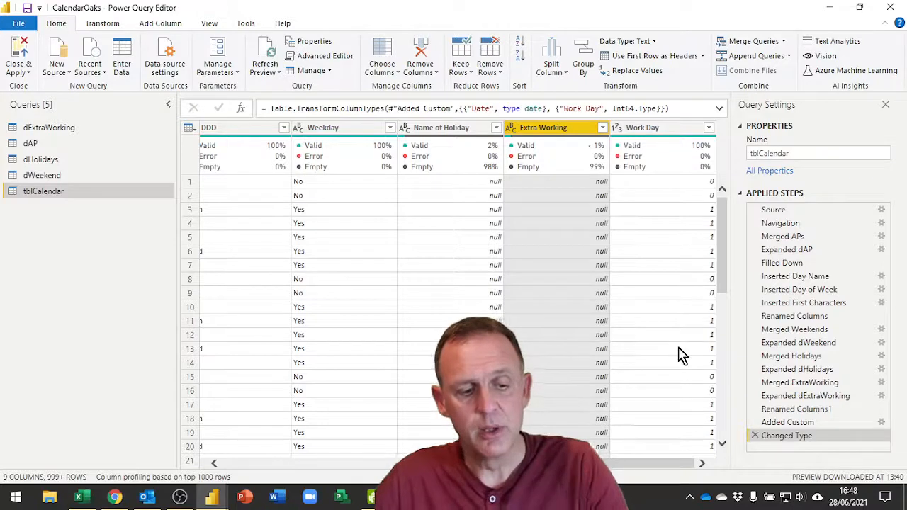
{"action": "mouse_move", "coordinate": [715, 225]}
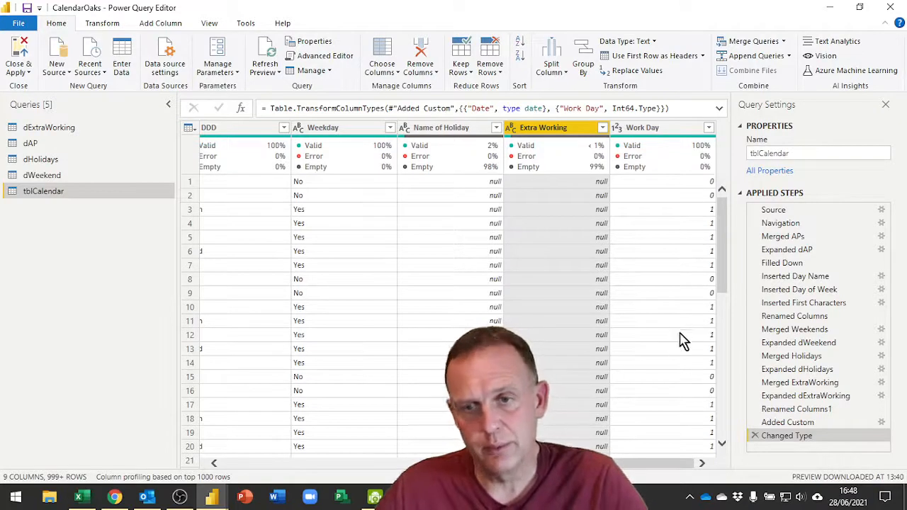
{"action": "mouse_move", "coordinate": [693, 298]}
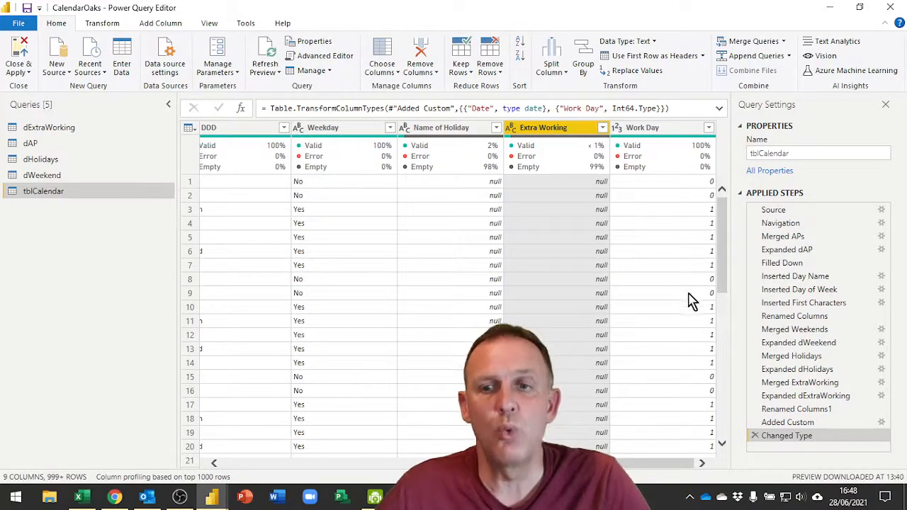
{"action": "mouse_move", "coordinate": [659, 293]}
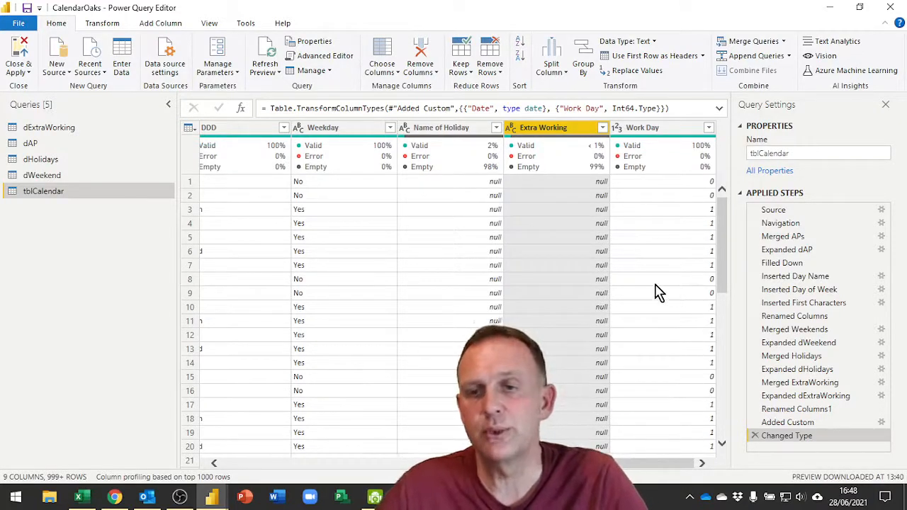